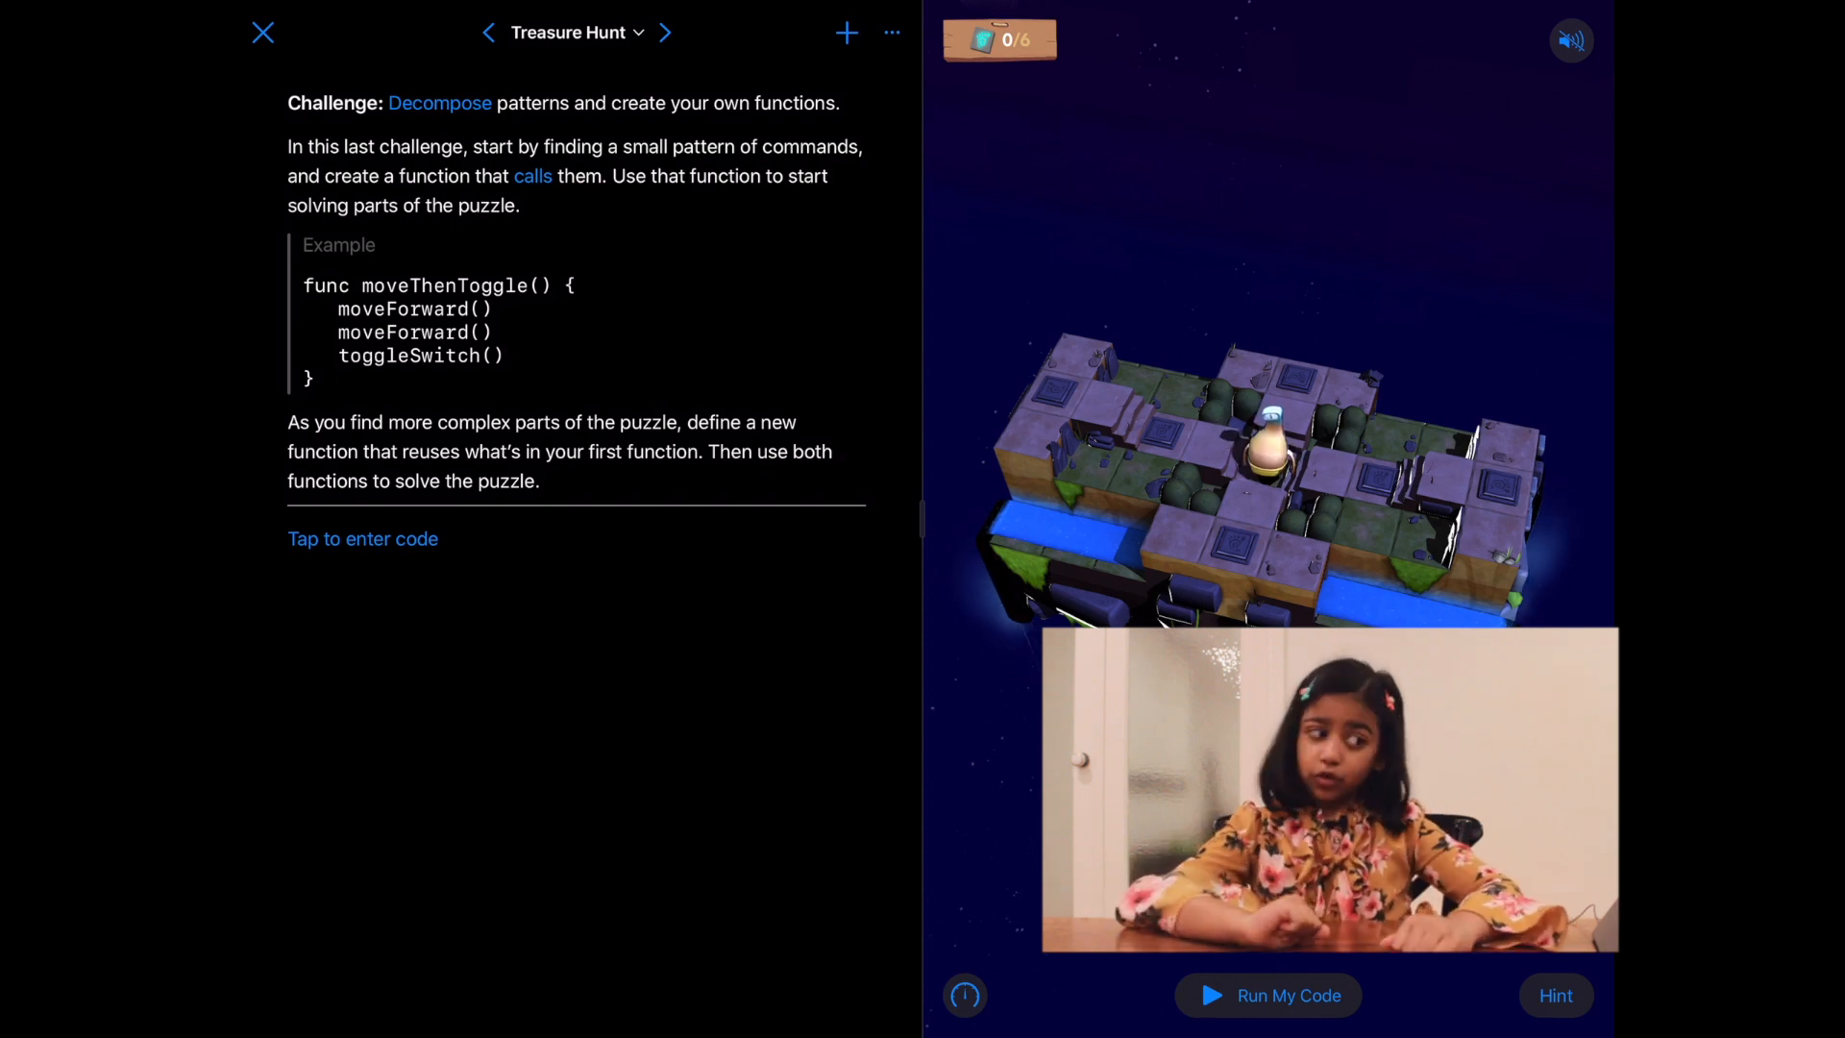
# Step: Define a new function named moveThenToggle below the instructions
pyautogui.click(363, 539)
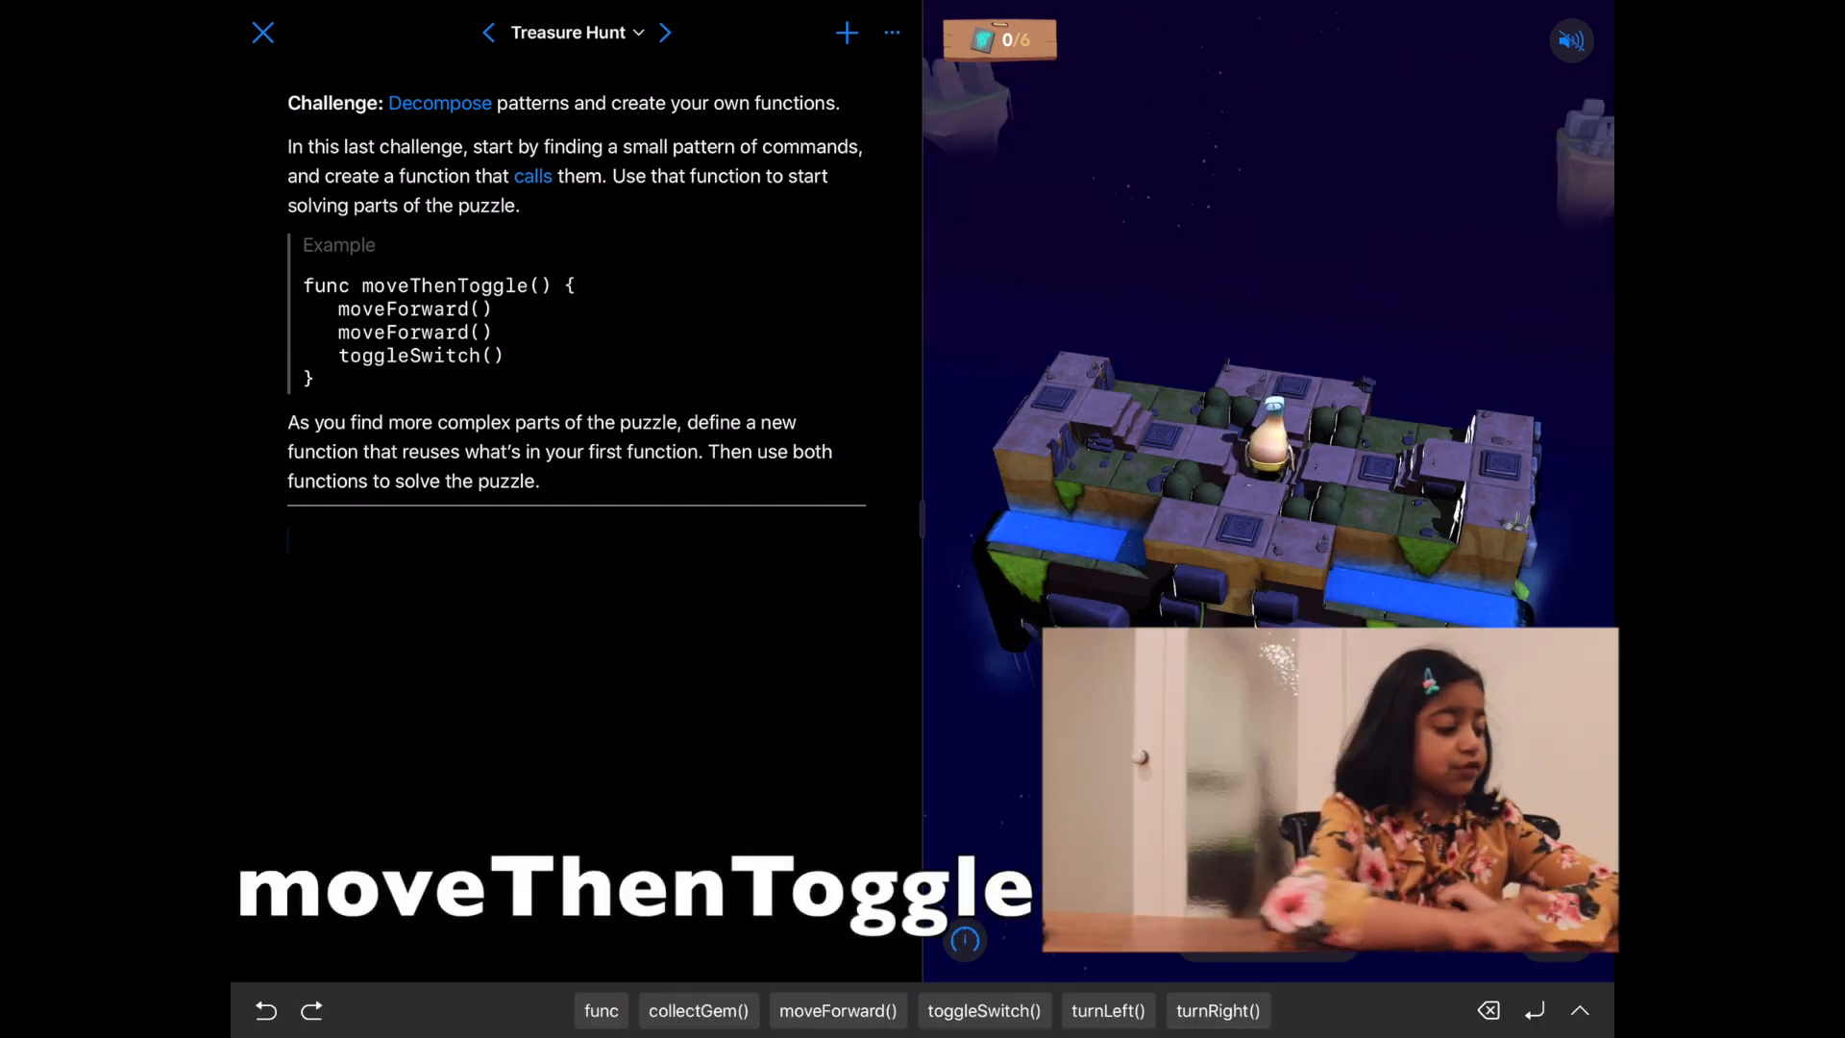
pyautogui.click(599, 1009)
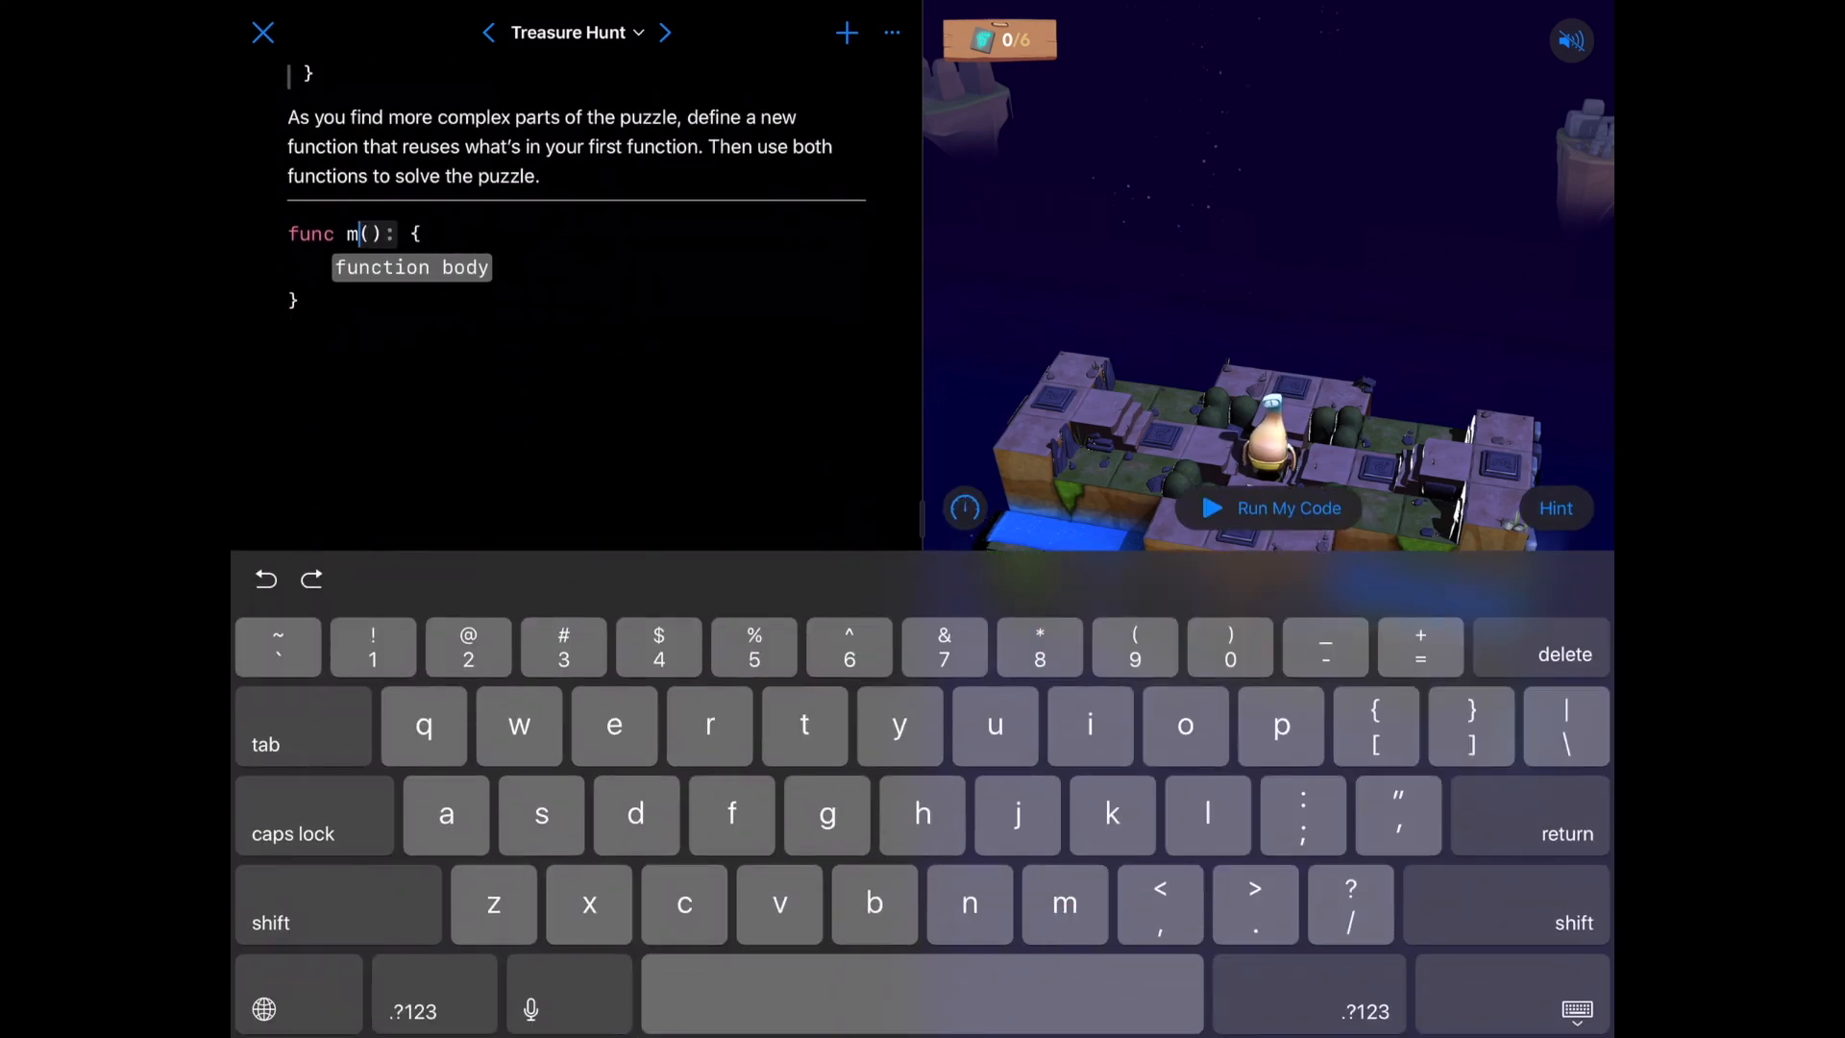
pyautogui.write('oveThenT')
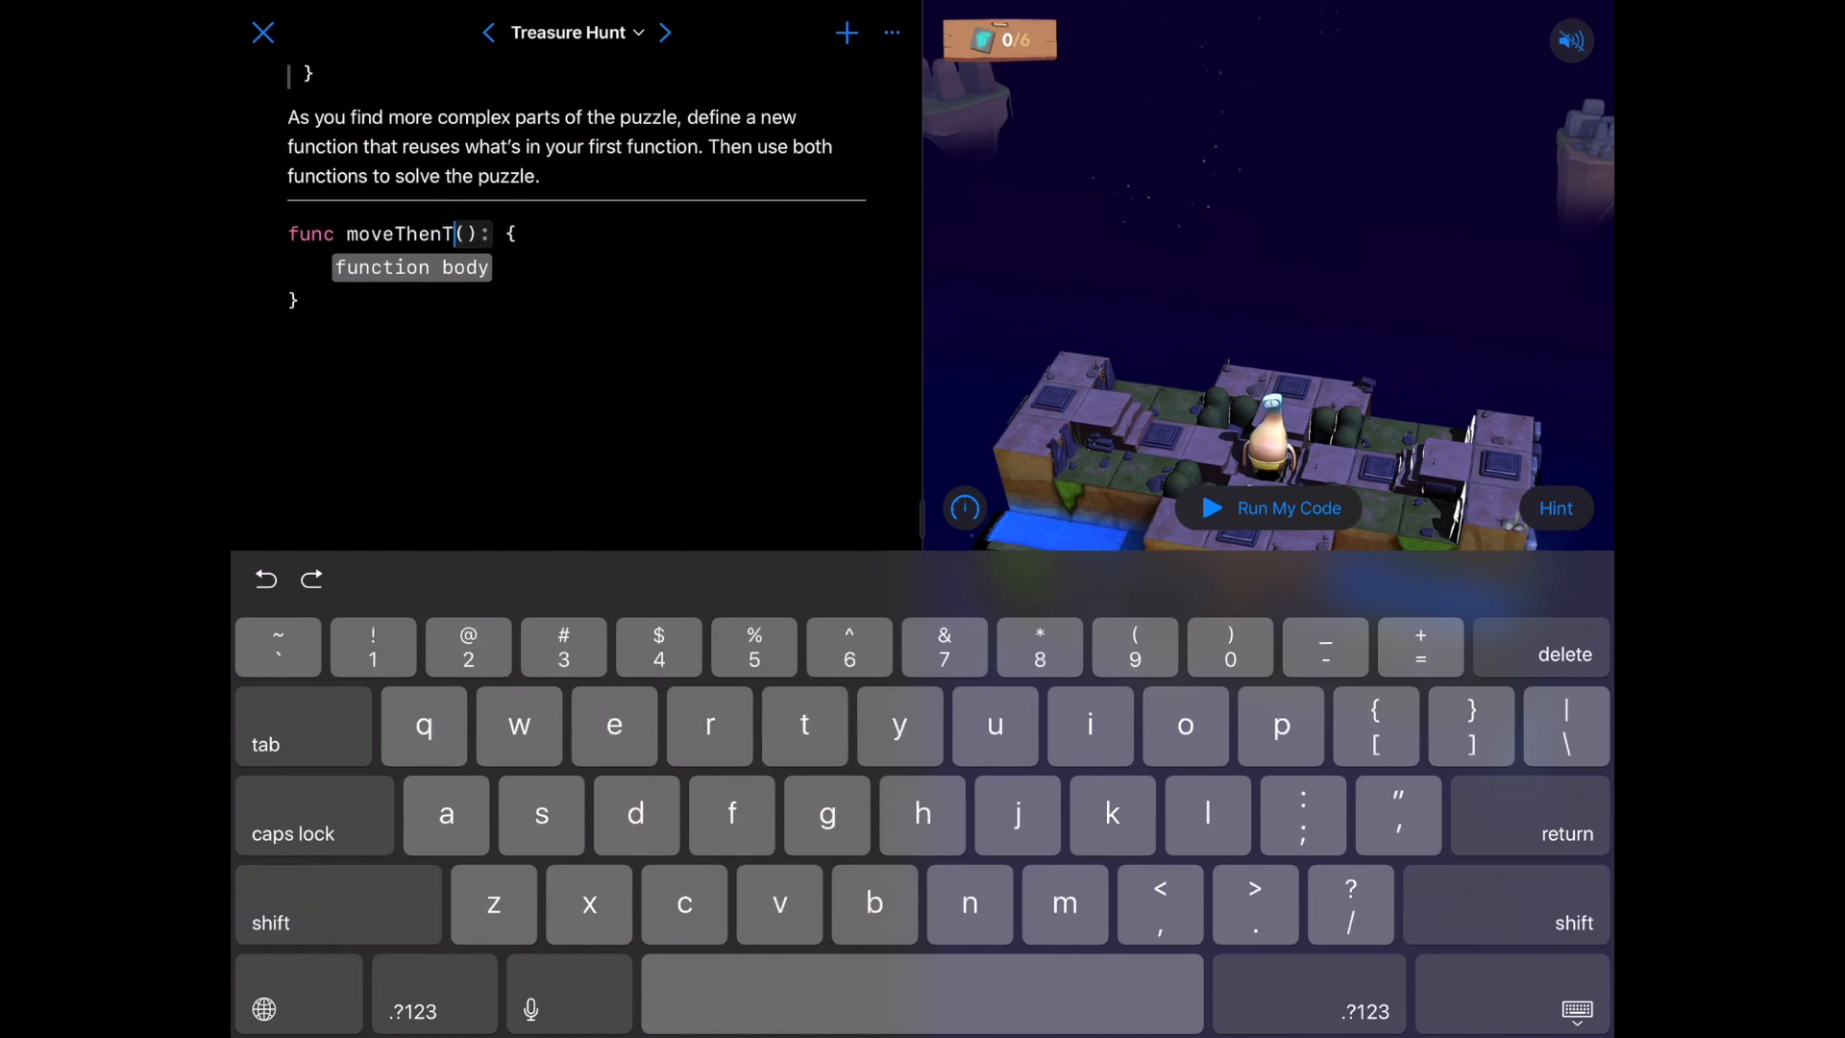
pyautogui.write('oggle')
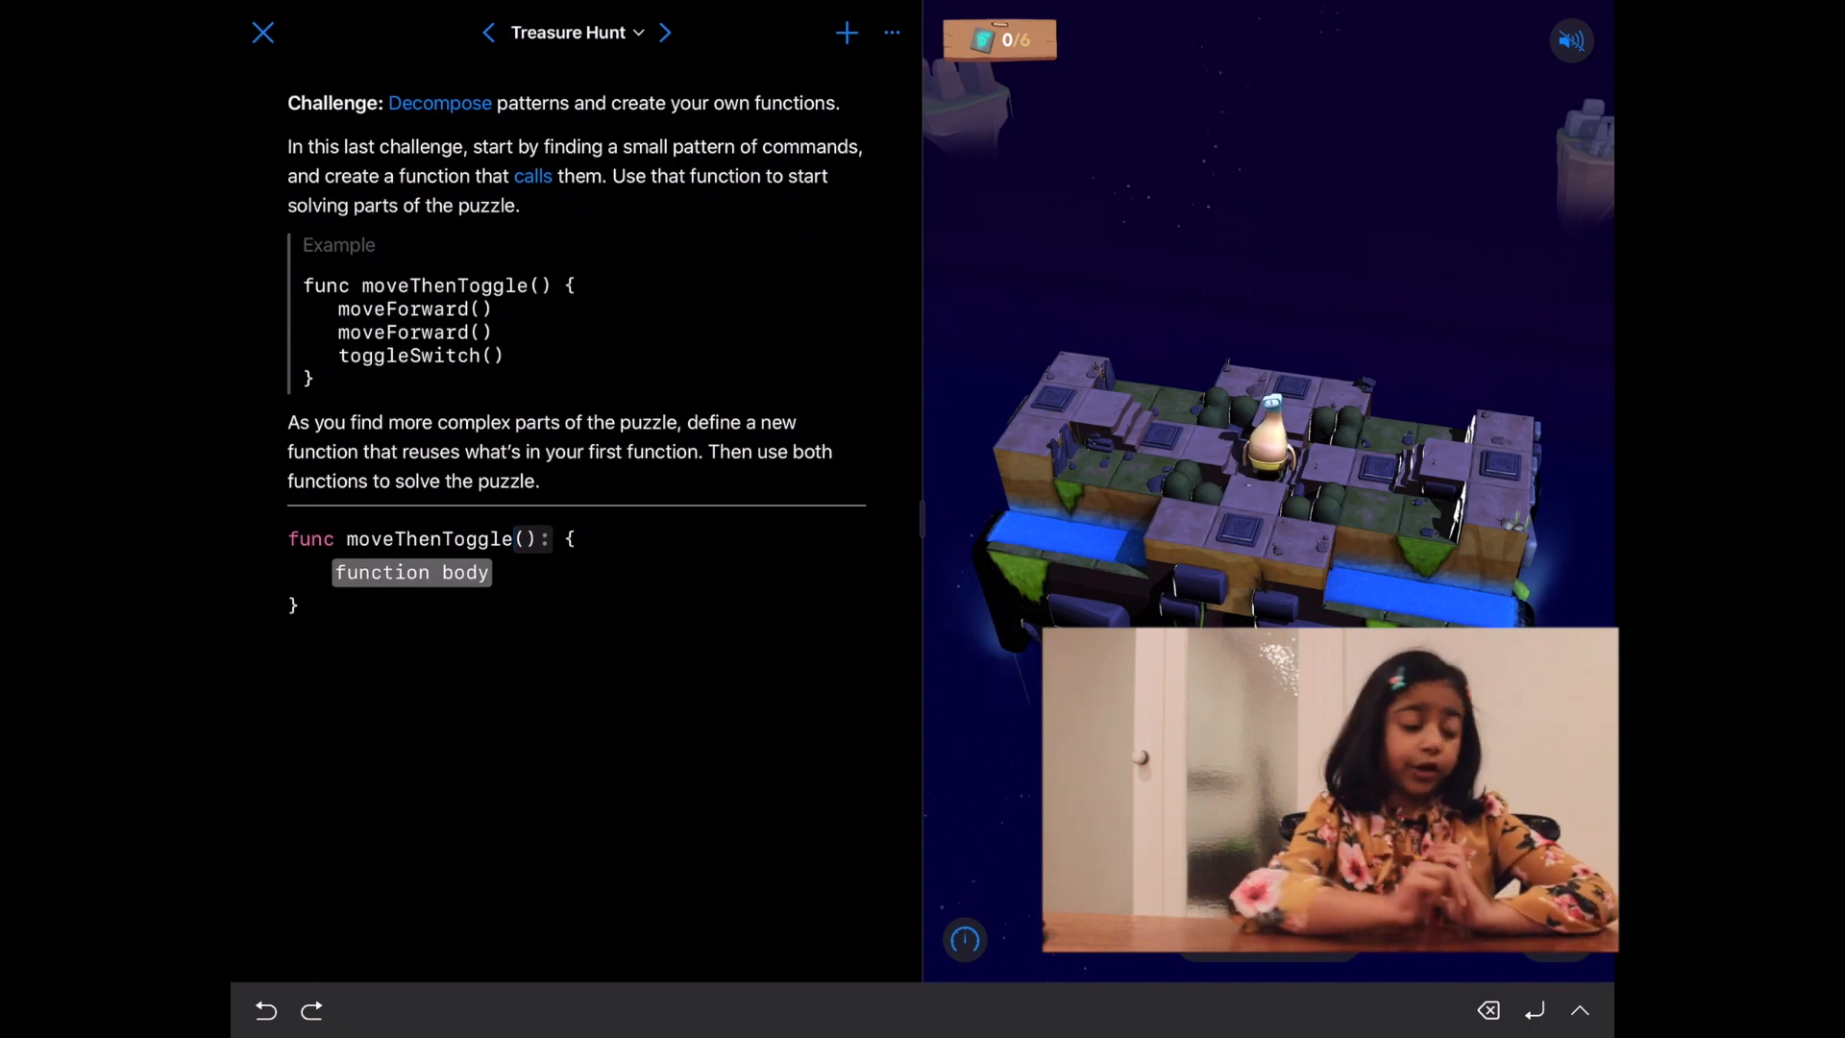
# Step: Fill the moveThenToggle body with moveForward and toggleSwitch commands
pyautogui.click(411, 573)
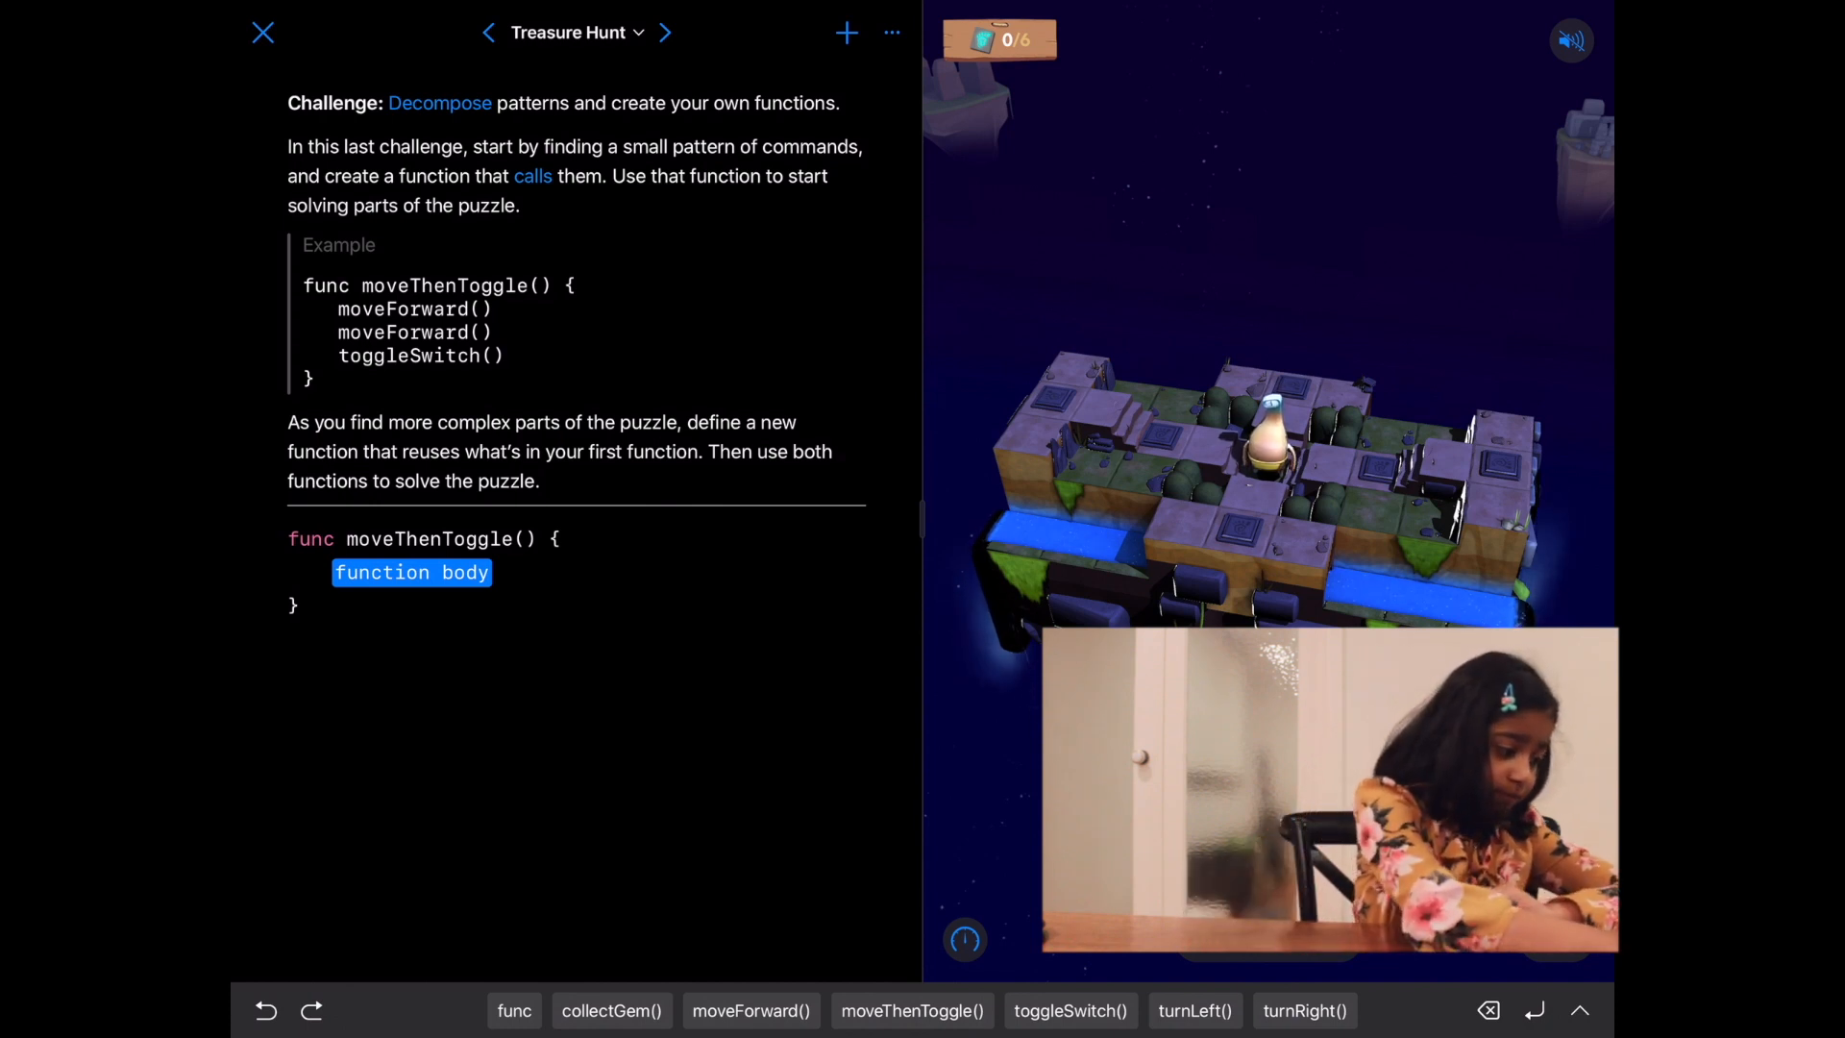
pyautogui.click(750, 1009)
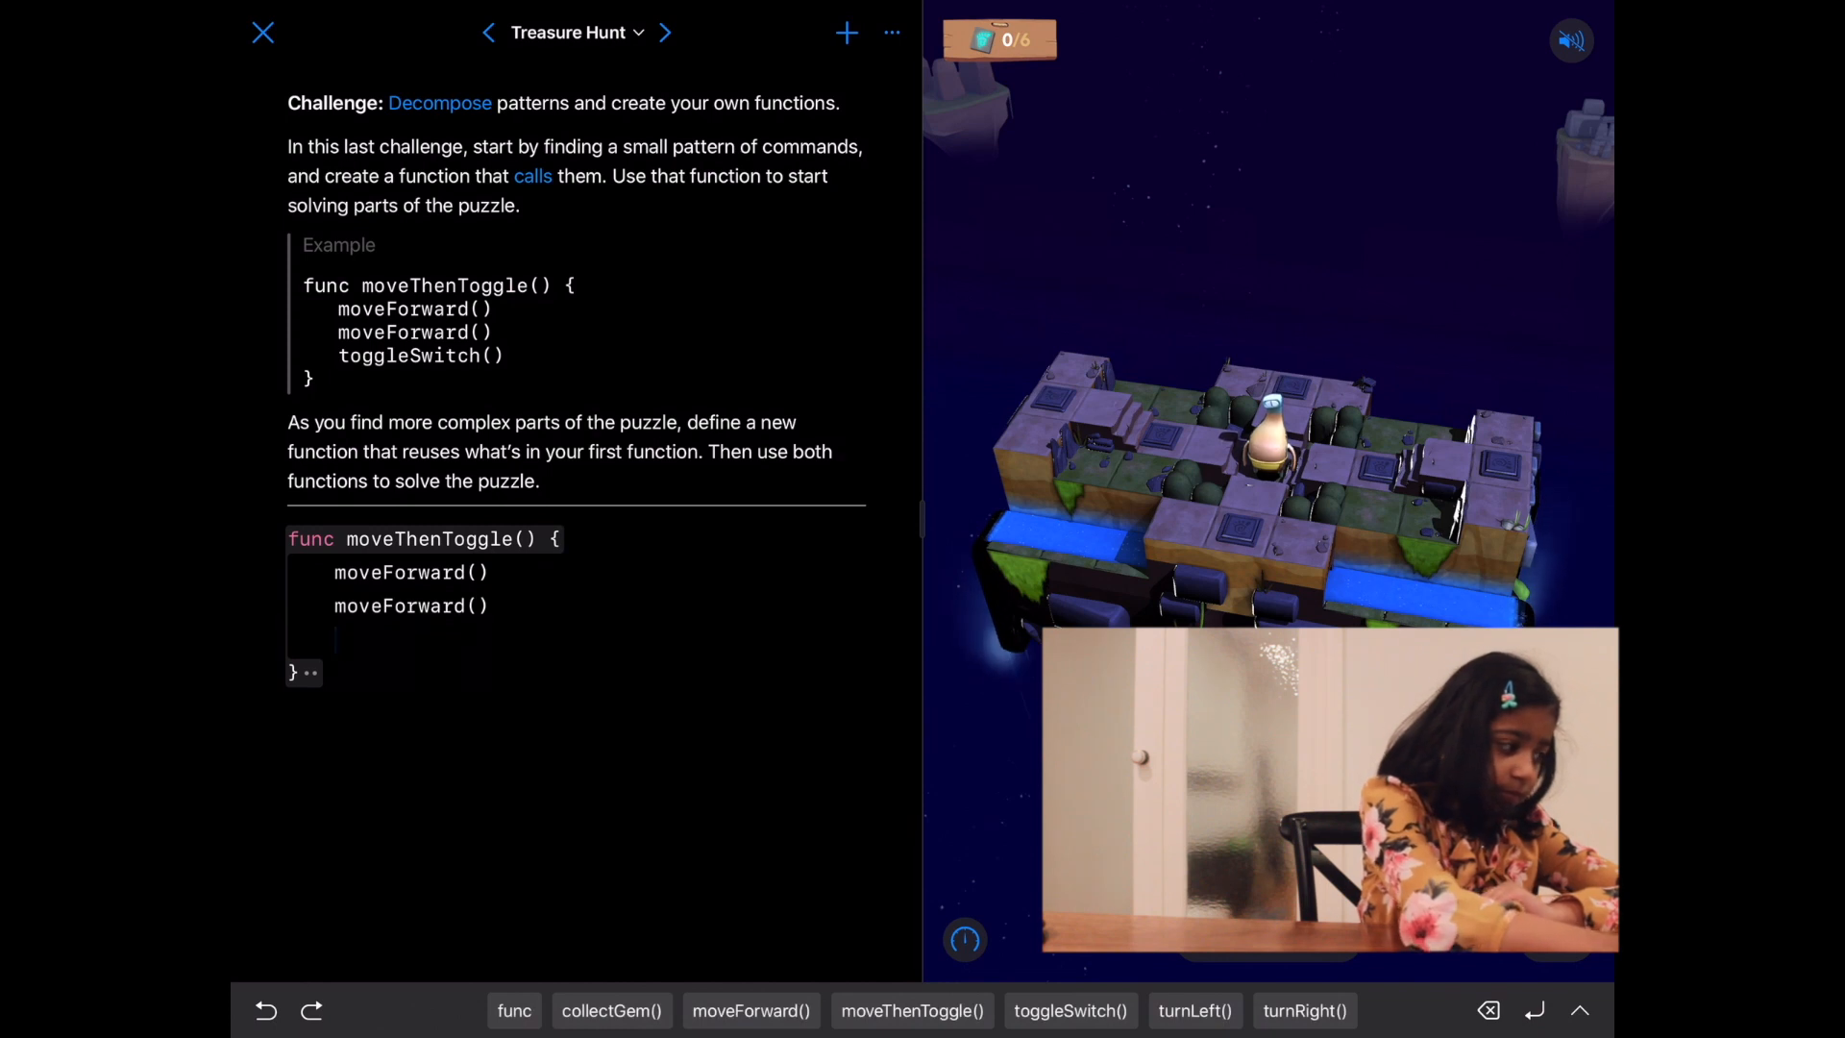
pyautogui.click(1068, 1009)
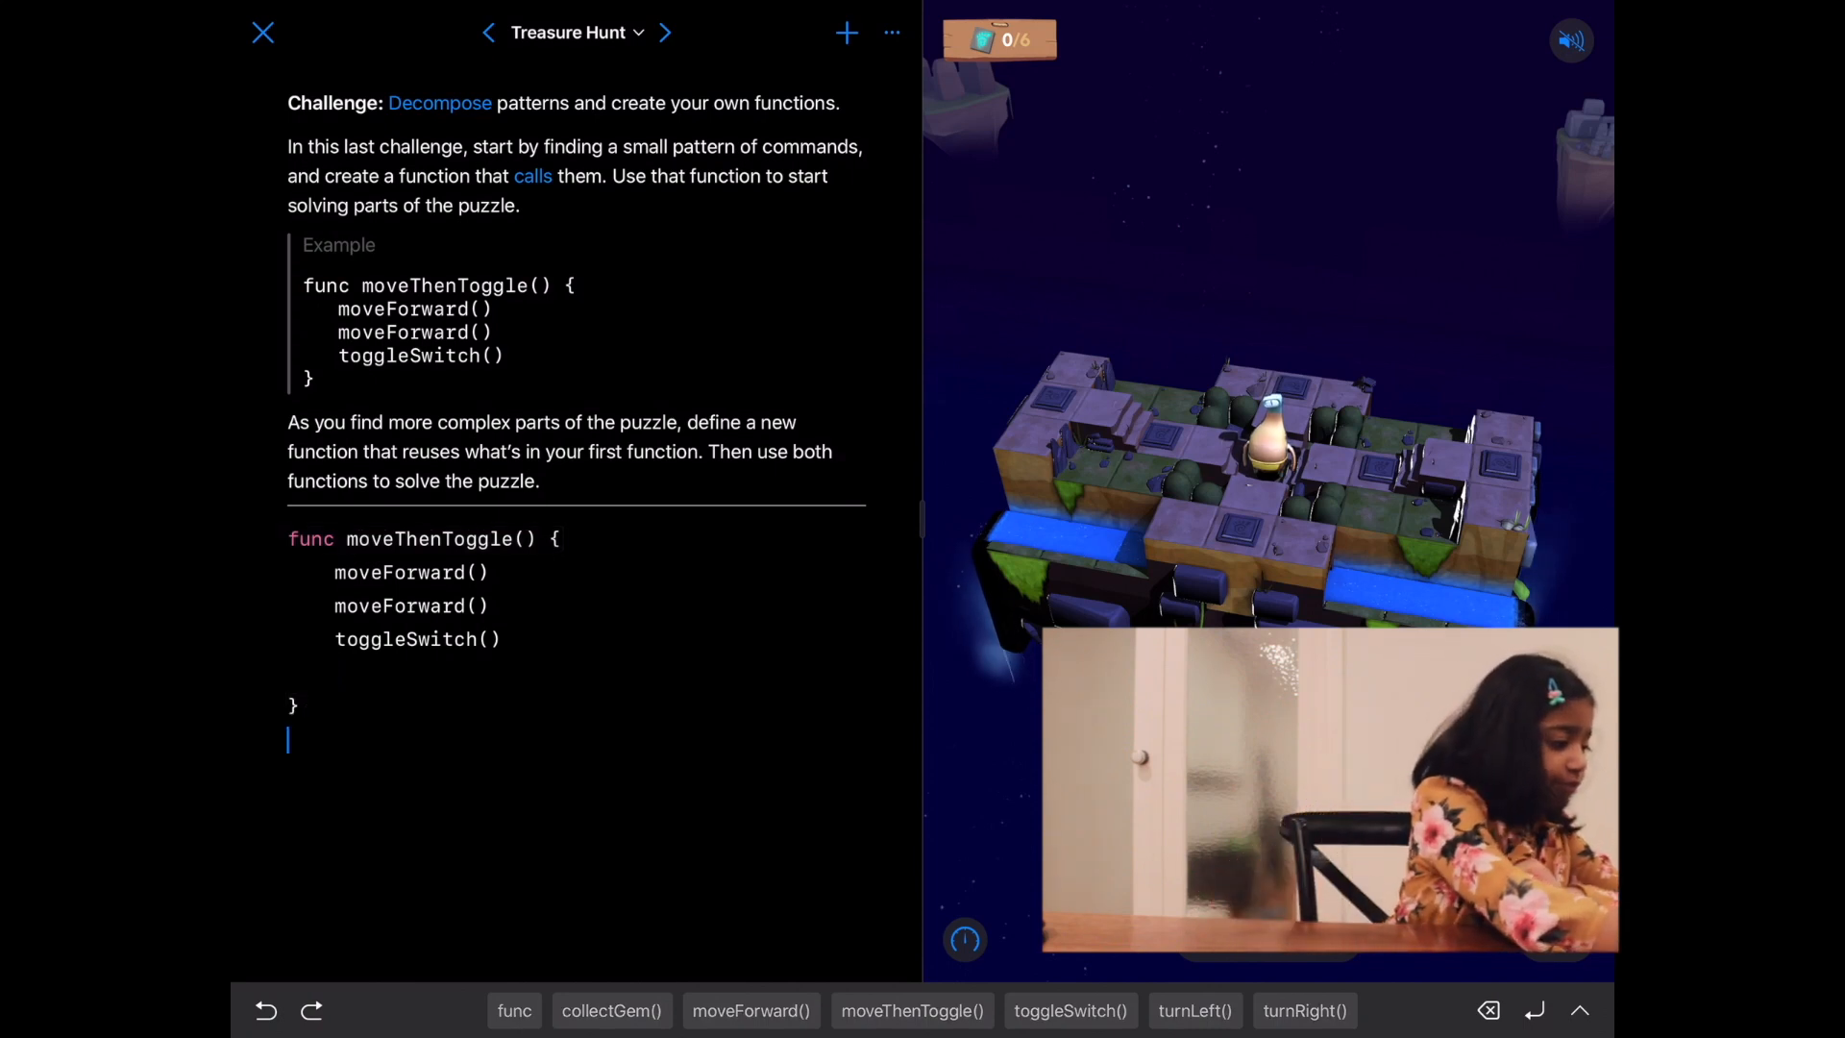
# Step: Call moveThenToggle after the function and run the code to test it
pyautogui.click(911, 1009)
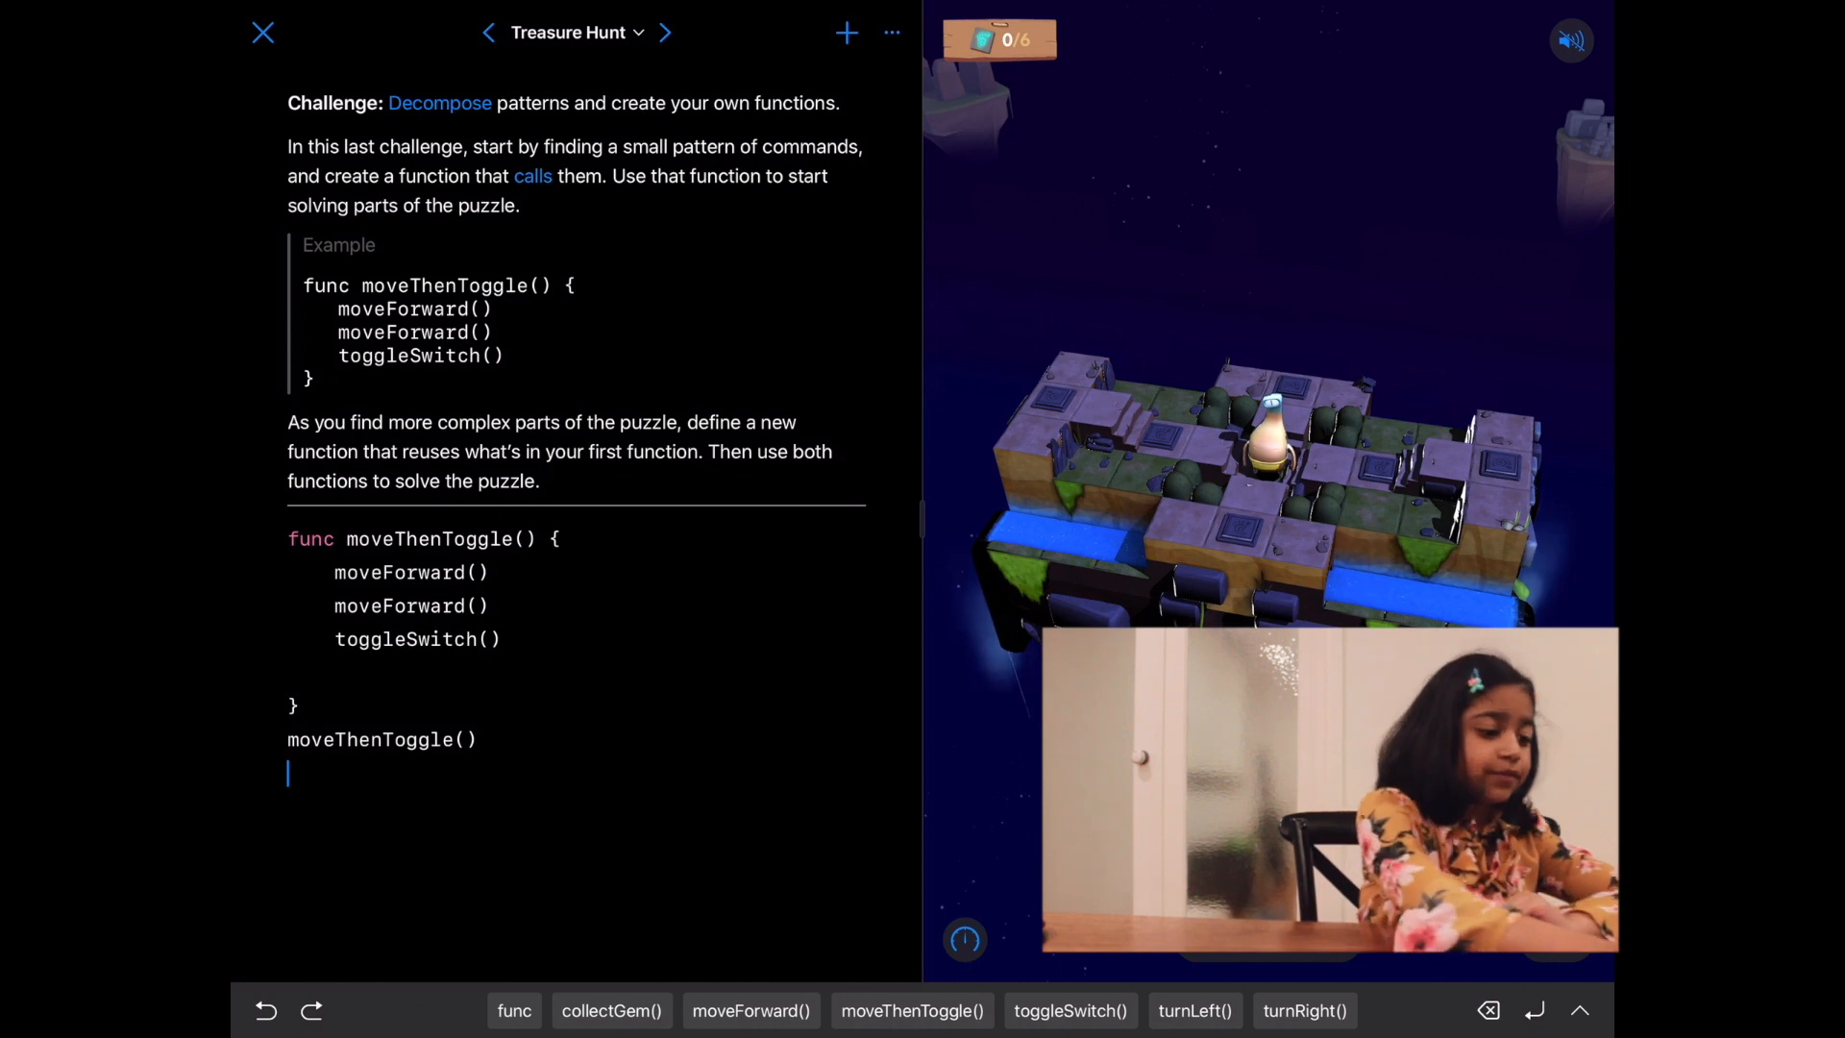
pyautogui.click(963, 940)
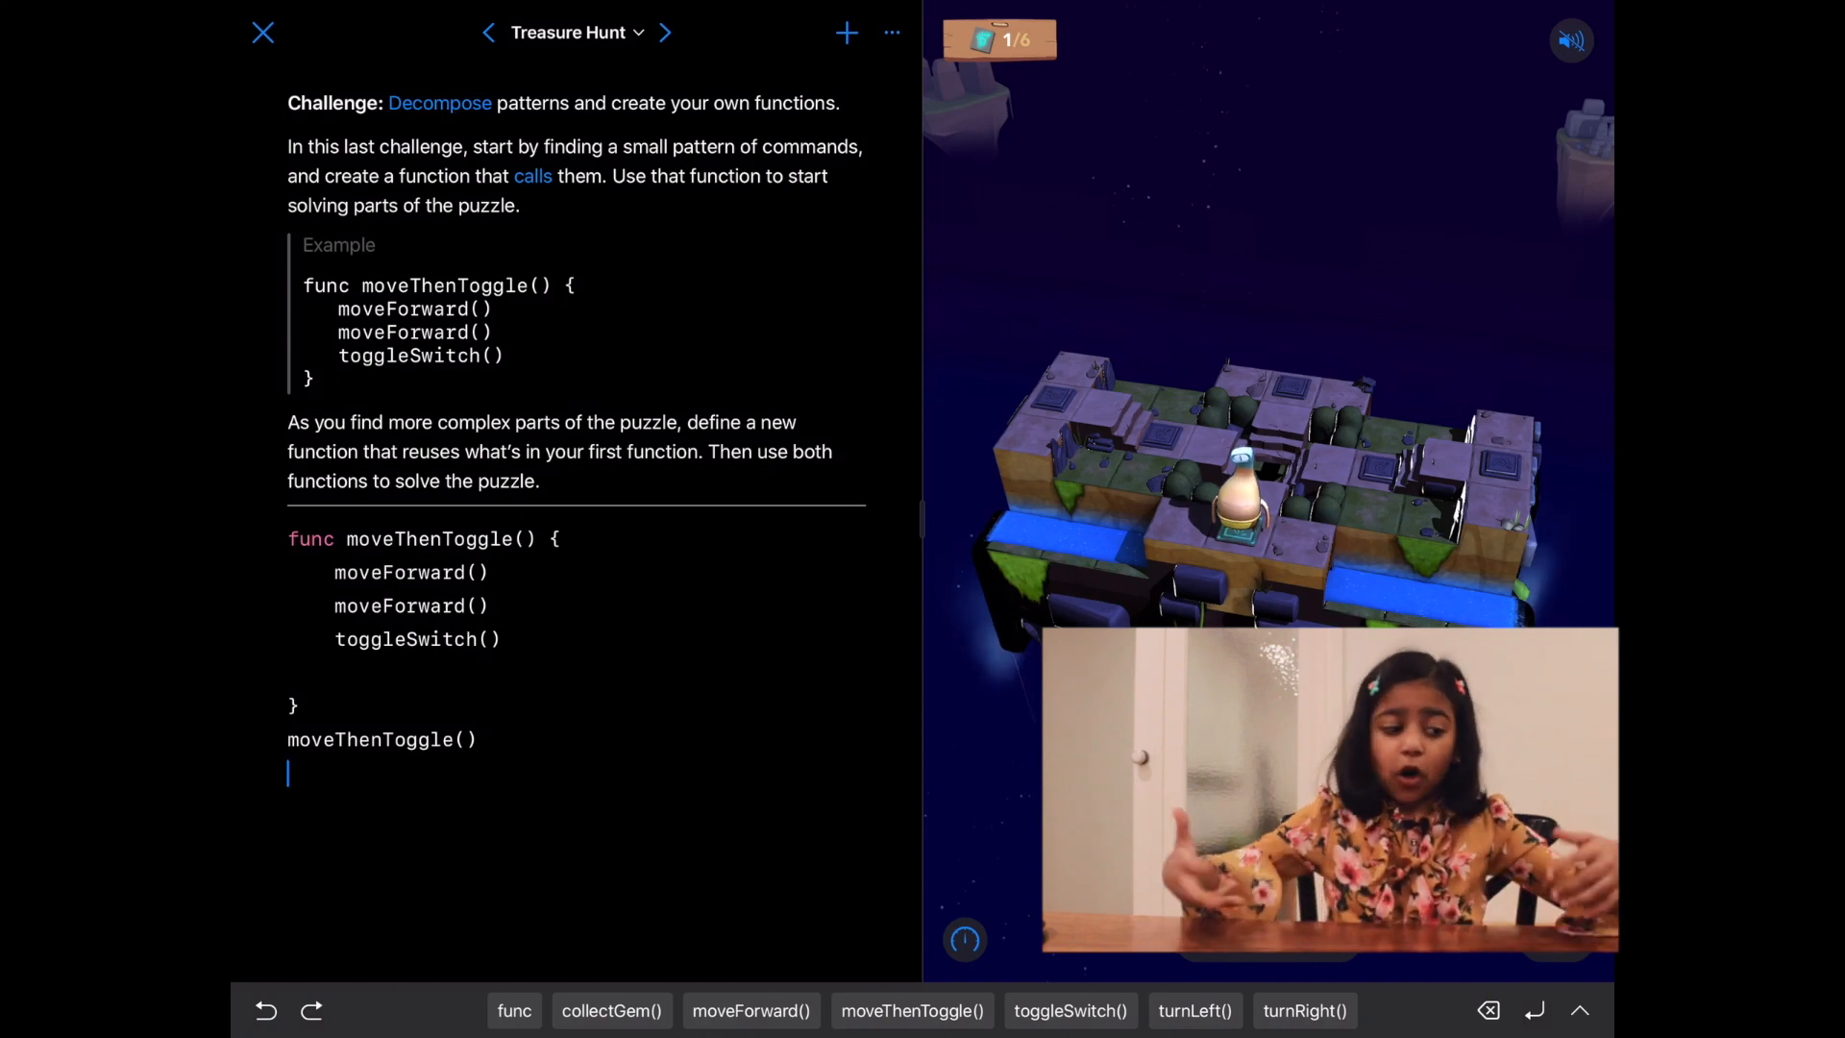
# Step: Add two turnRight and two moveForward commands after the toggle call
pyautogui.click(1303, 1009)
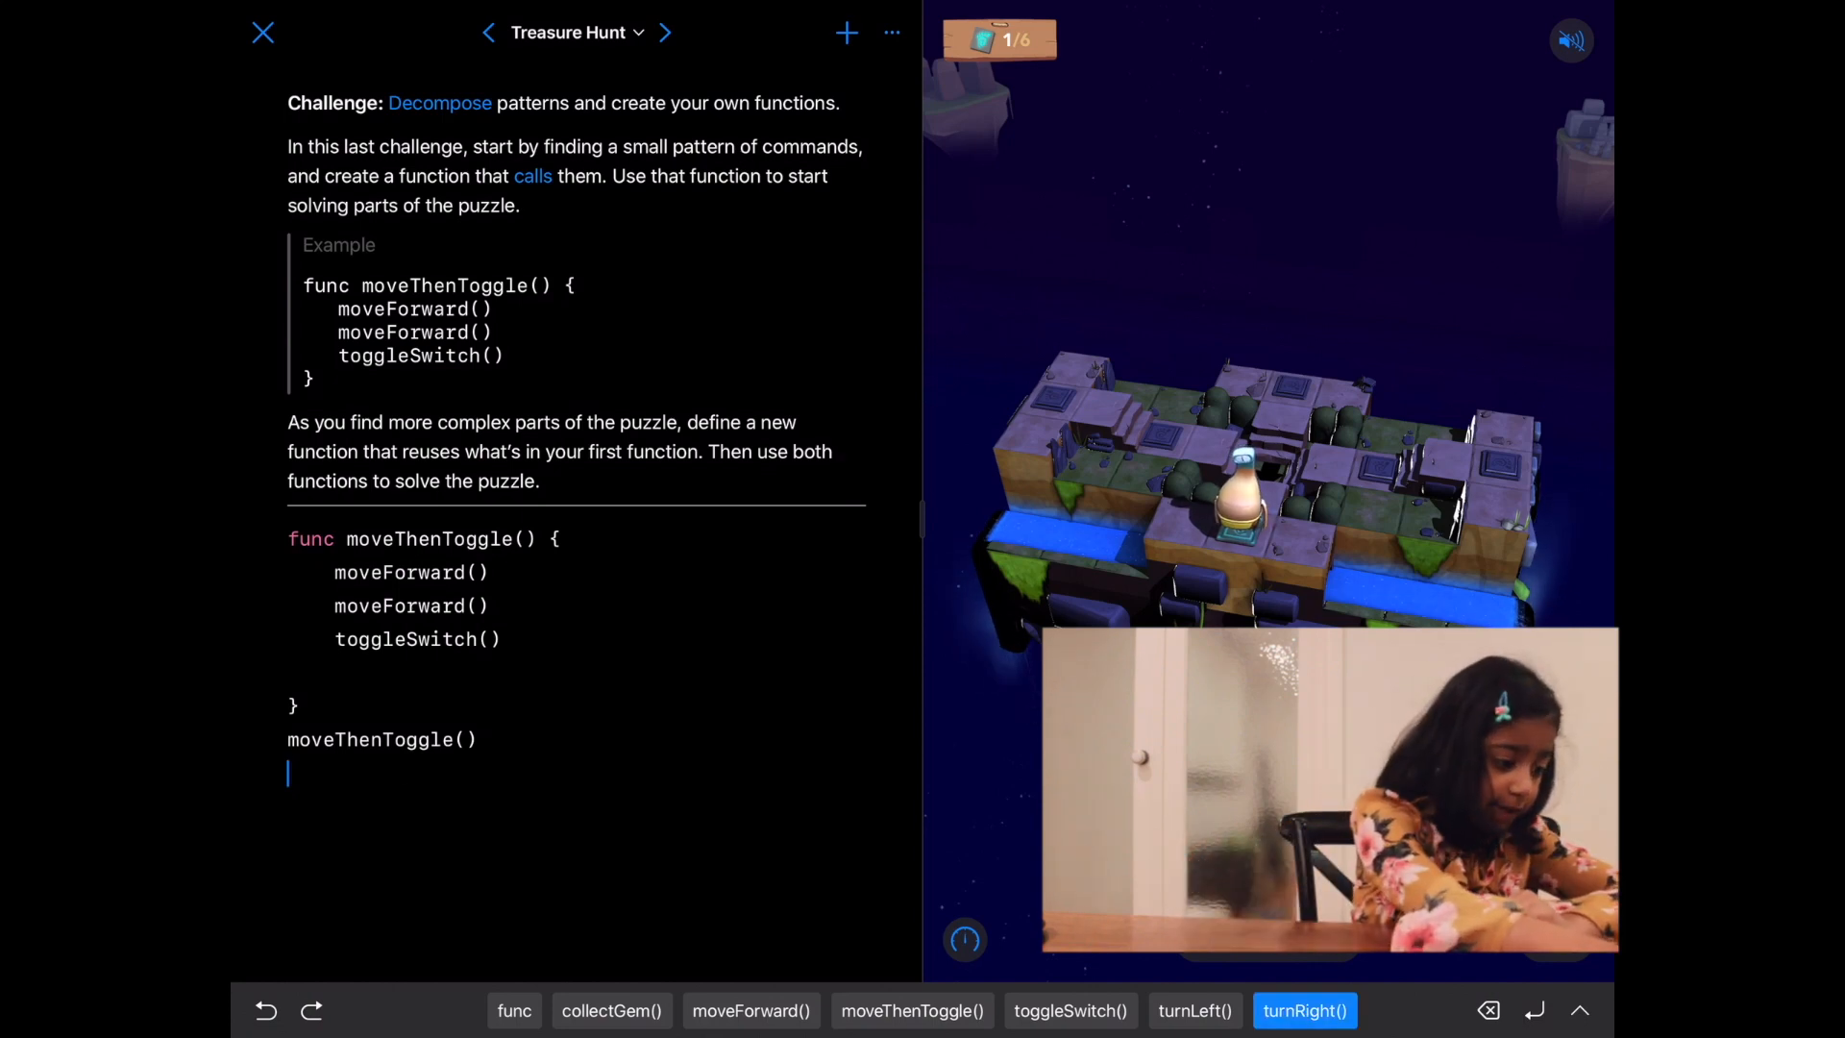
pyautogui.click(1303, 1009)
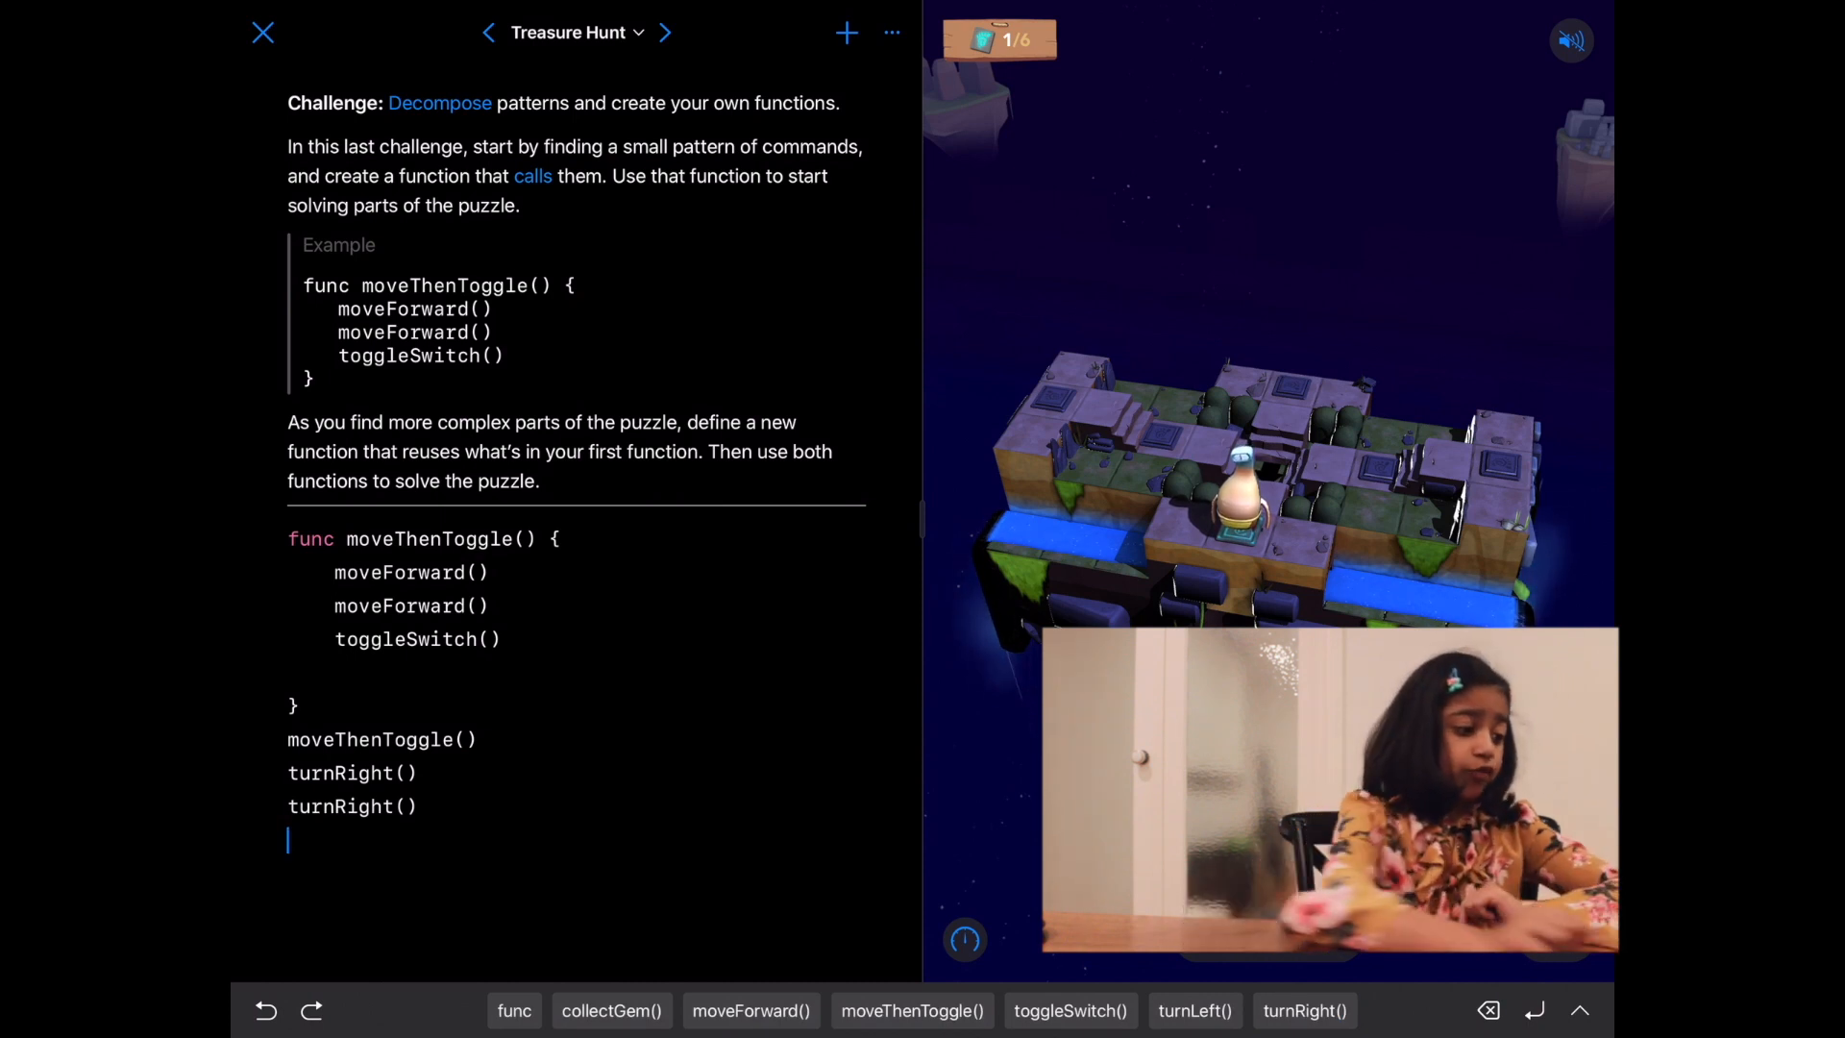
pyautogui.click(751, 1009)
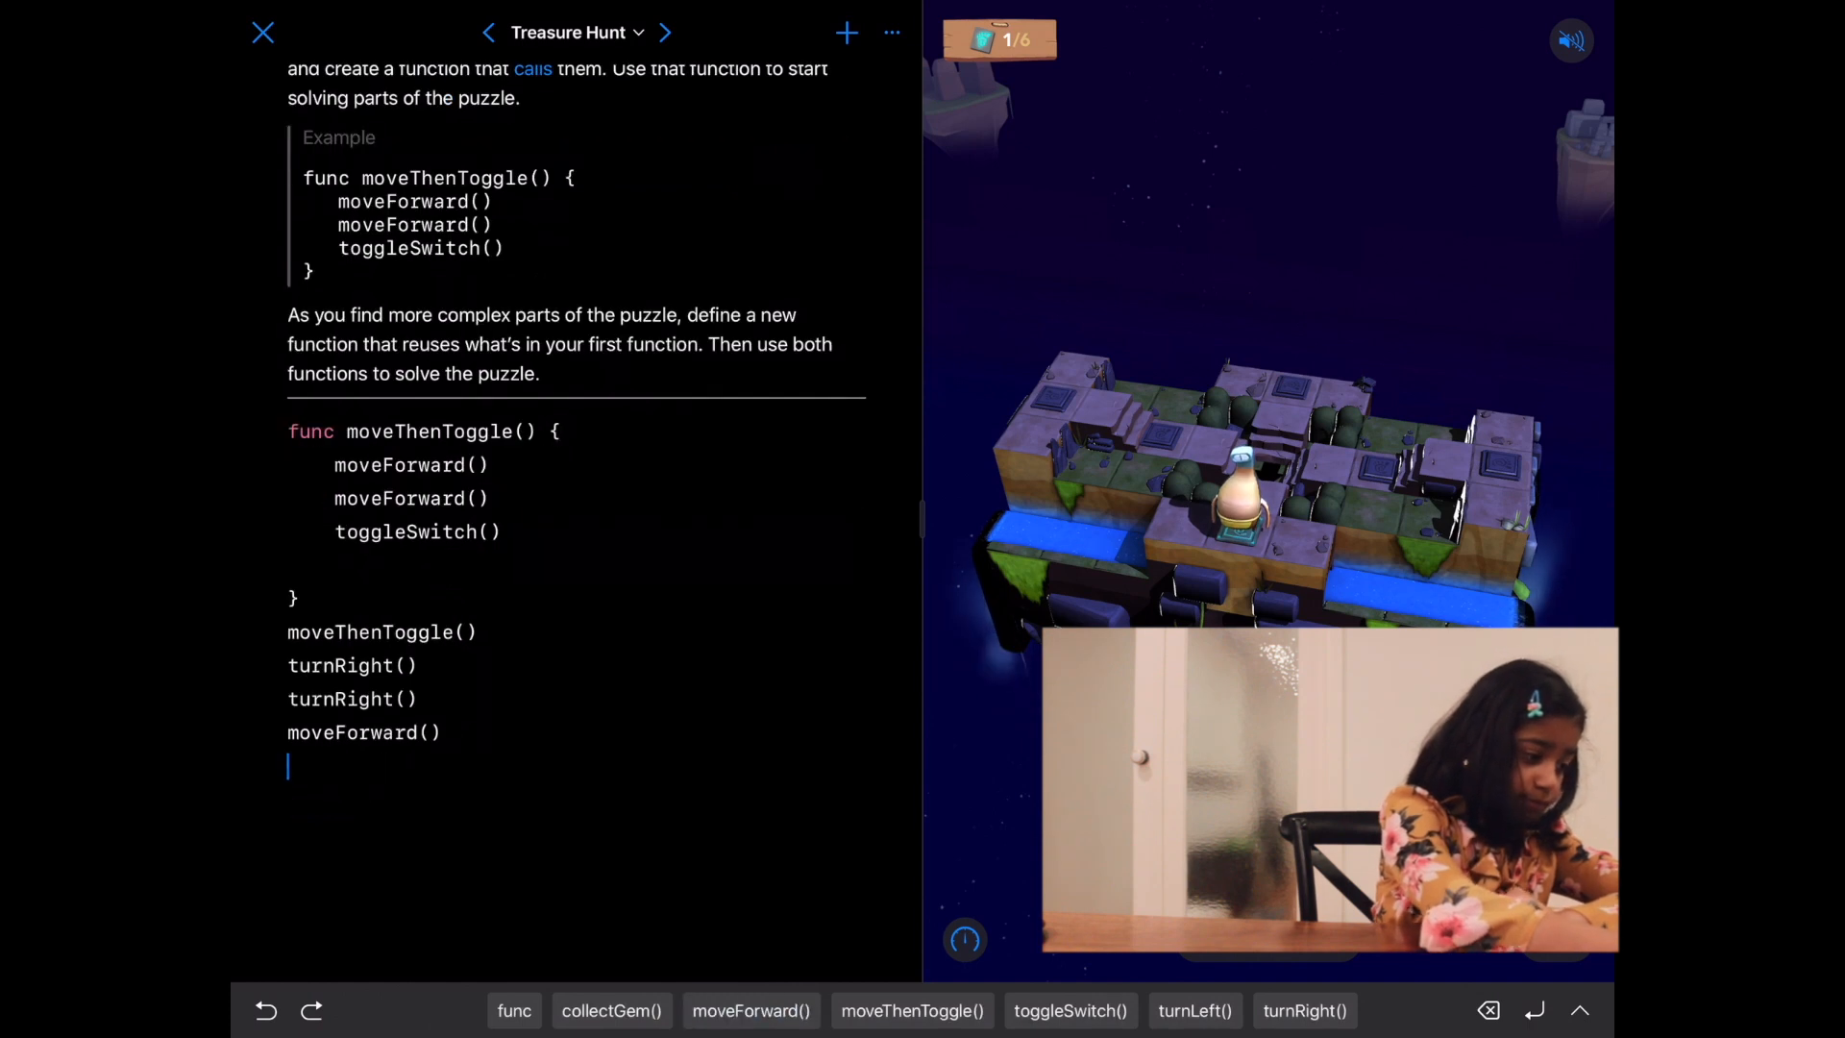
pyautogui.click(751, 1010)
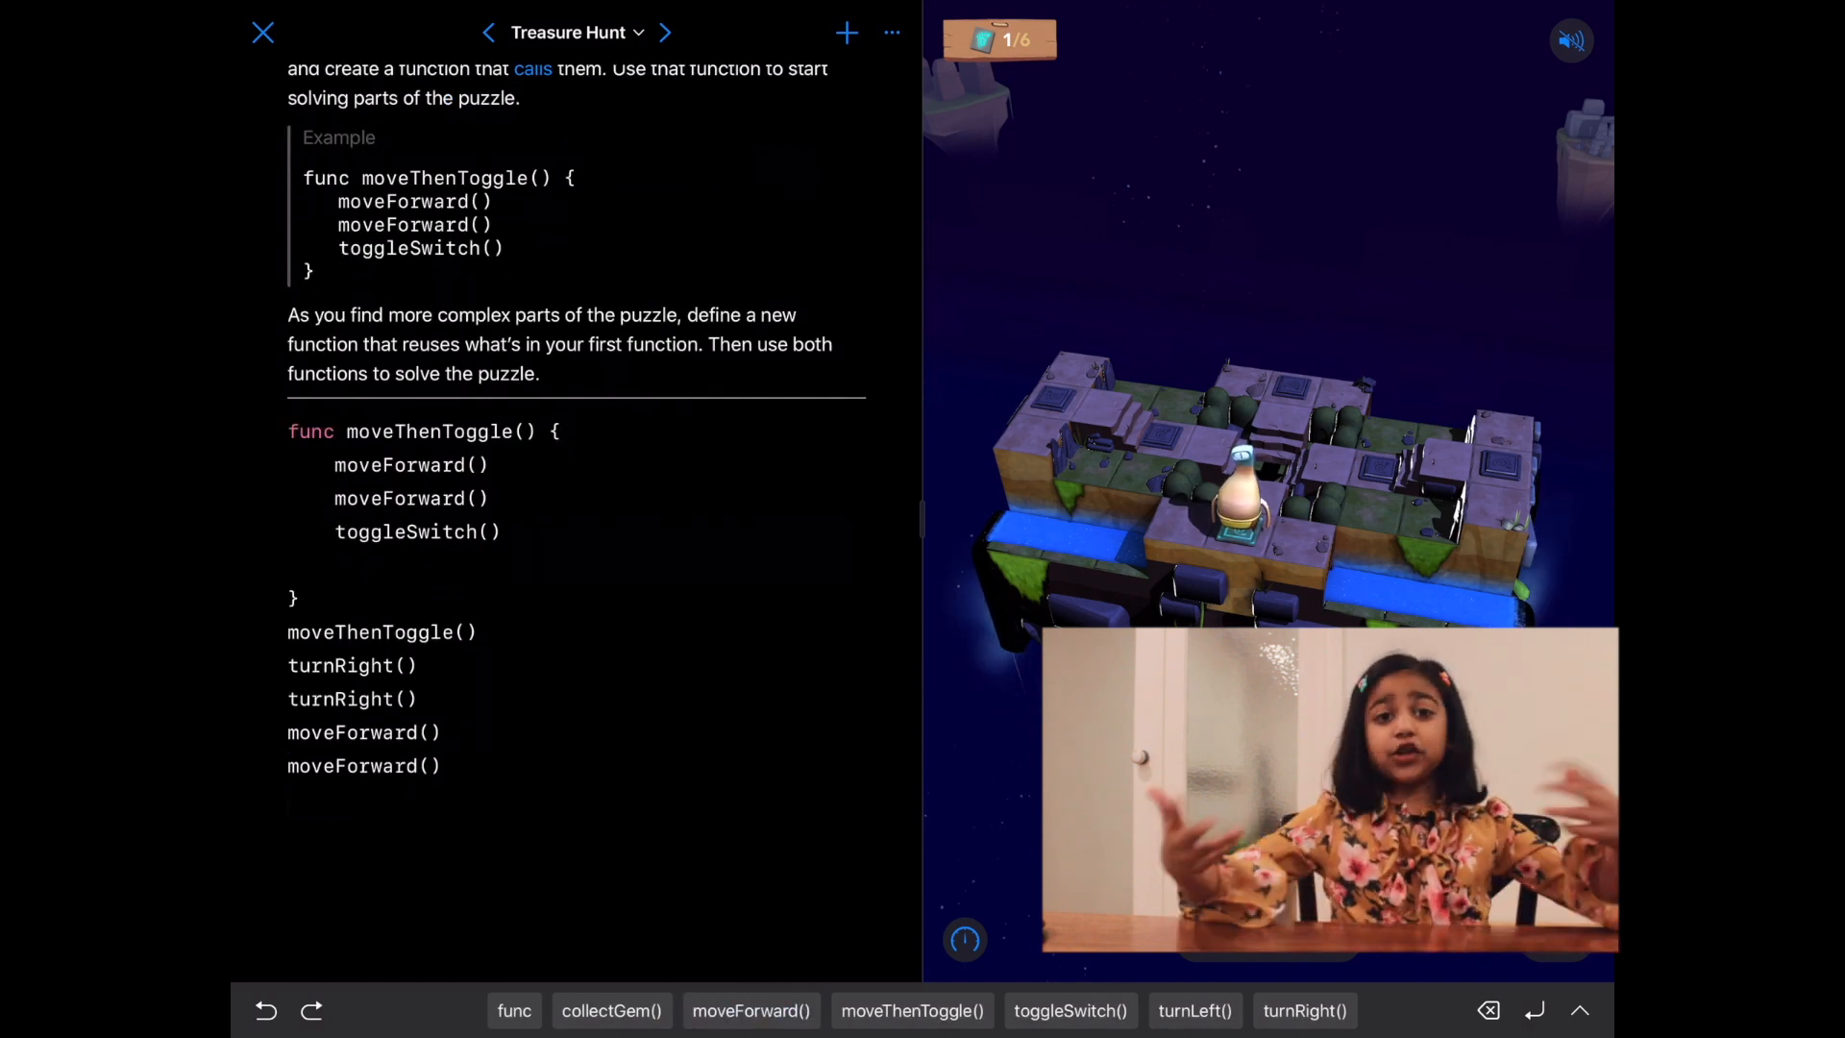
# Step: Append another moveThenToggle call, a right turn and a forward move to the commands
pyautogui.click(911, 1009)
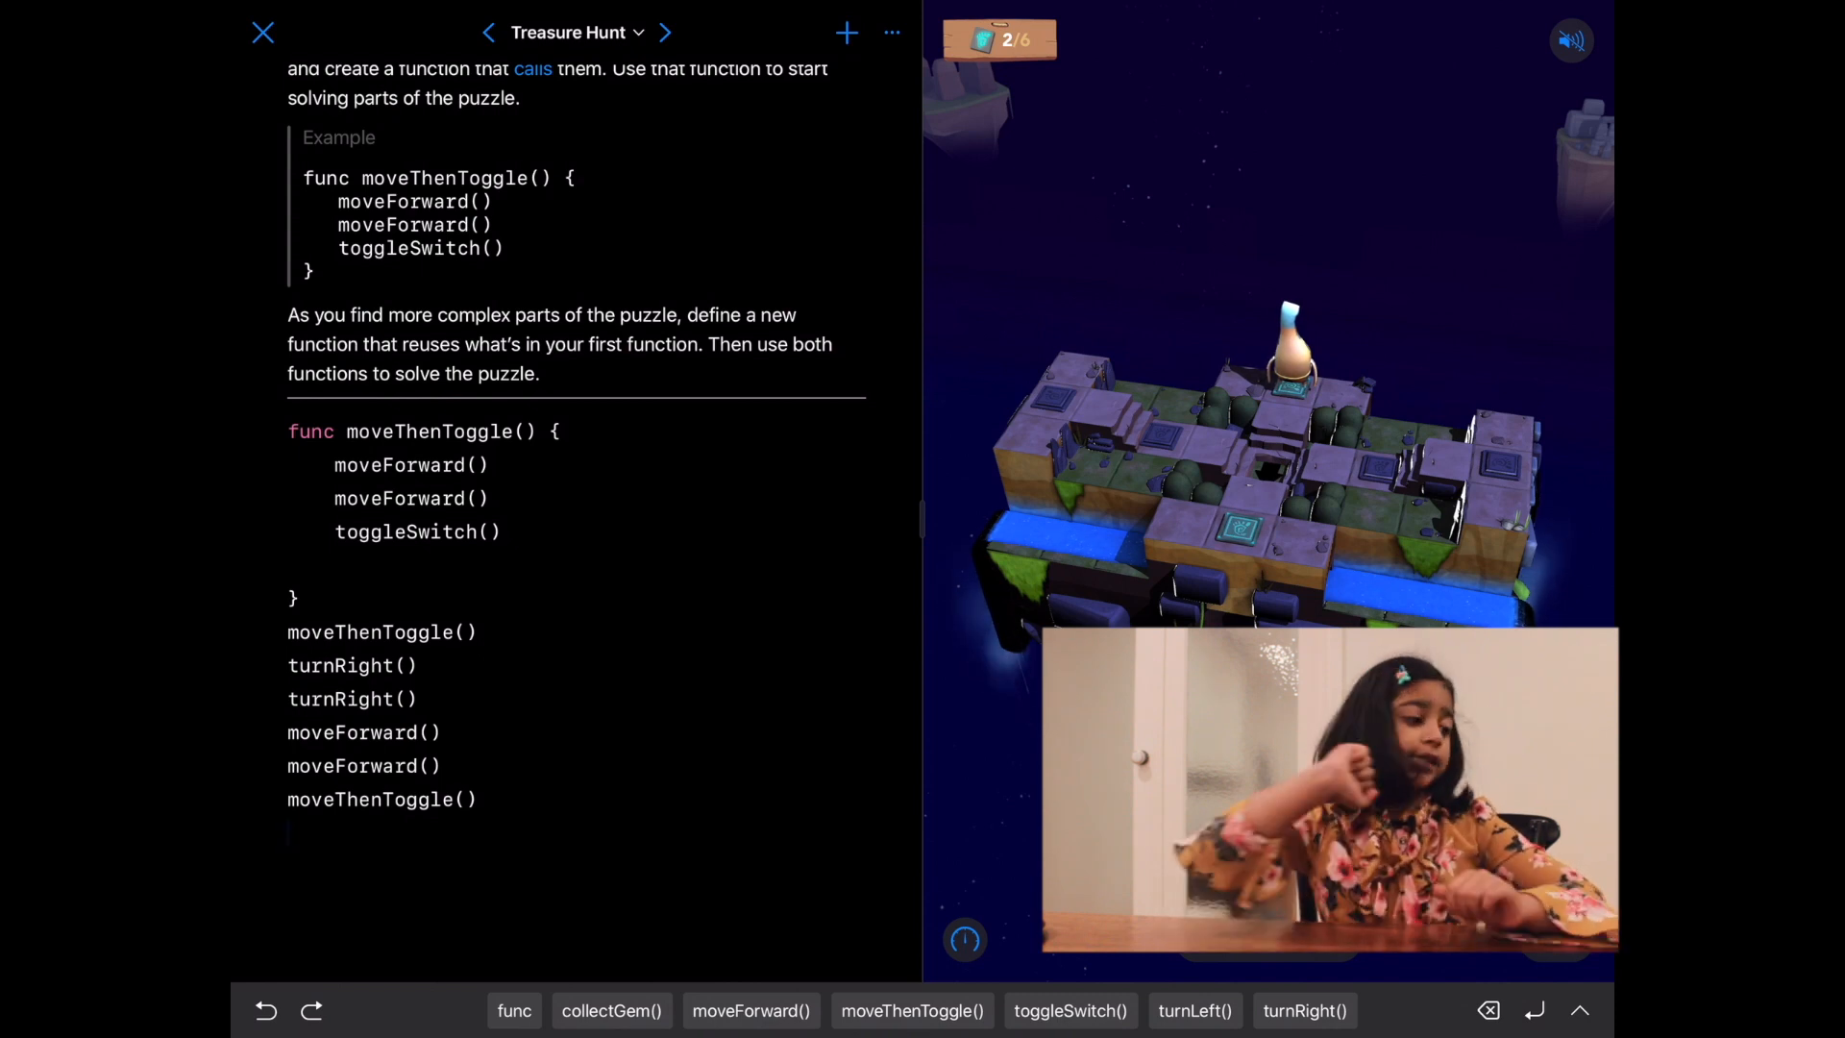
pyautogui.click(1303, 1011)
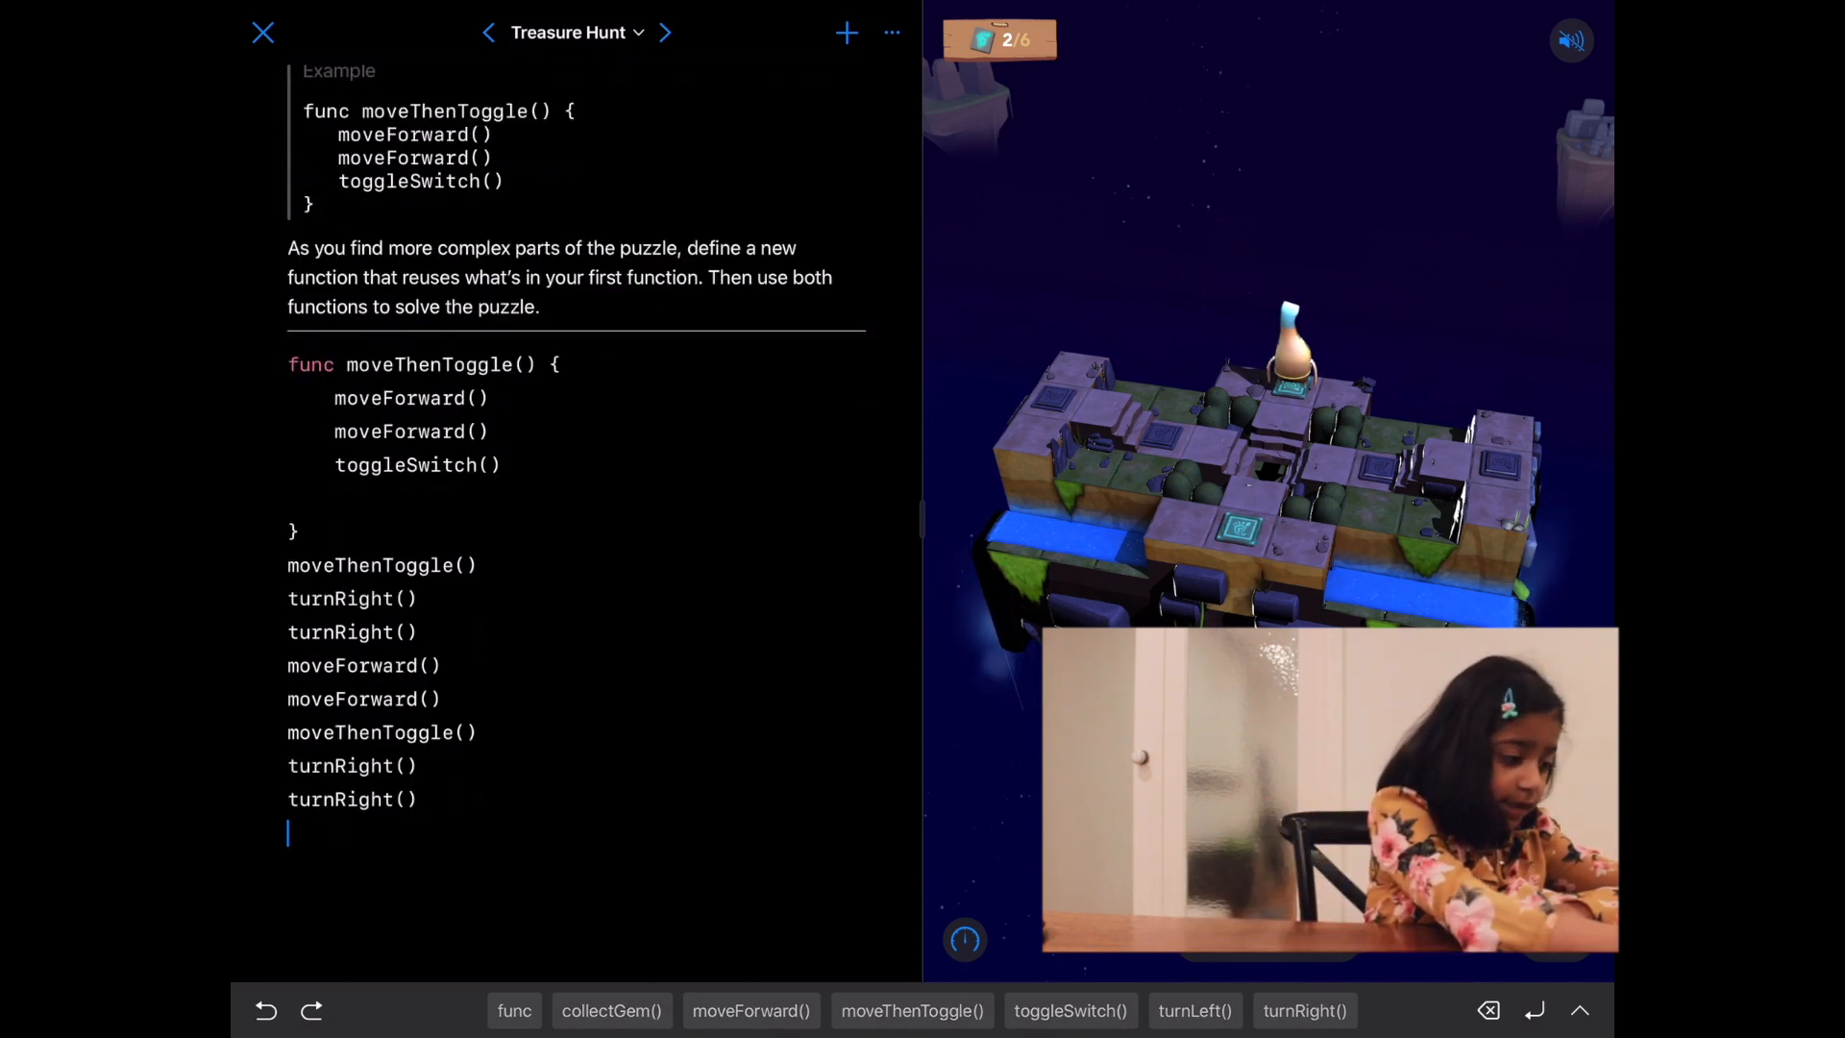
pyautogui.click(752, 1009)
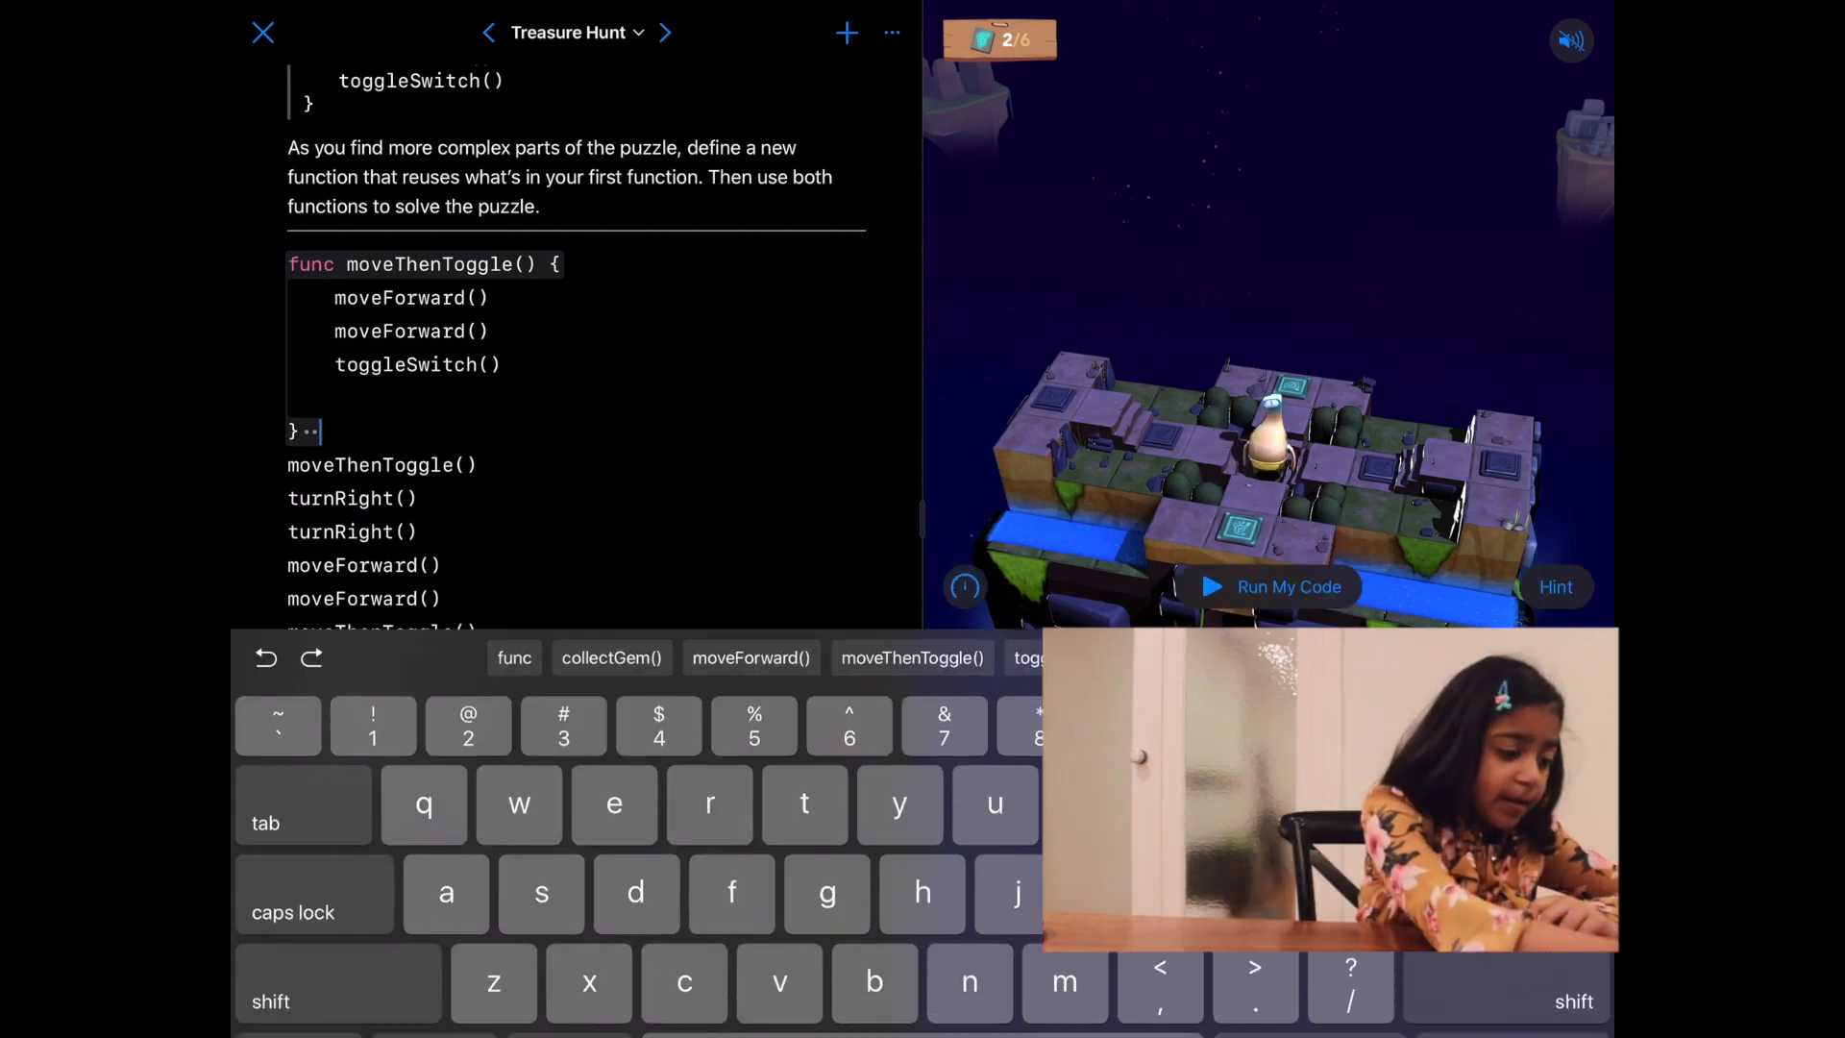
# Step: Insert a second function above the calls and name it solveSide
pyautogui.scroll(-3)
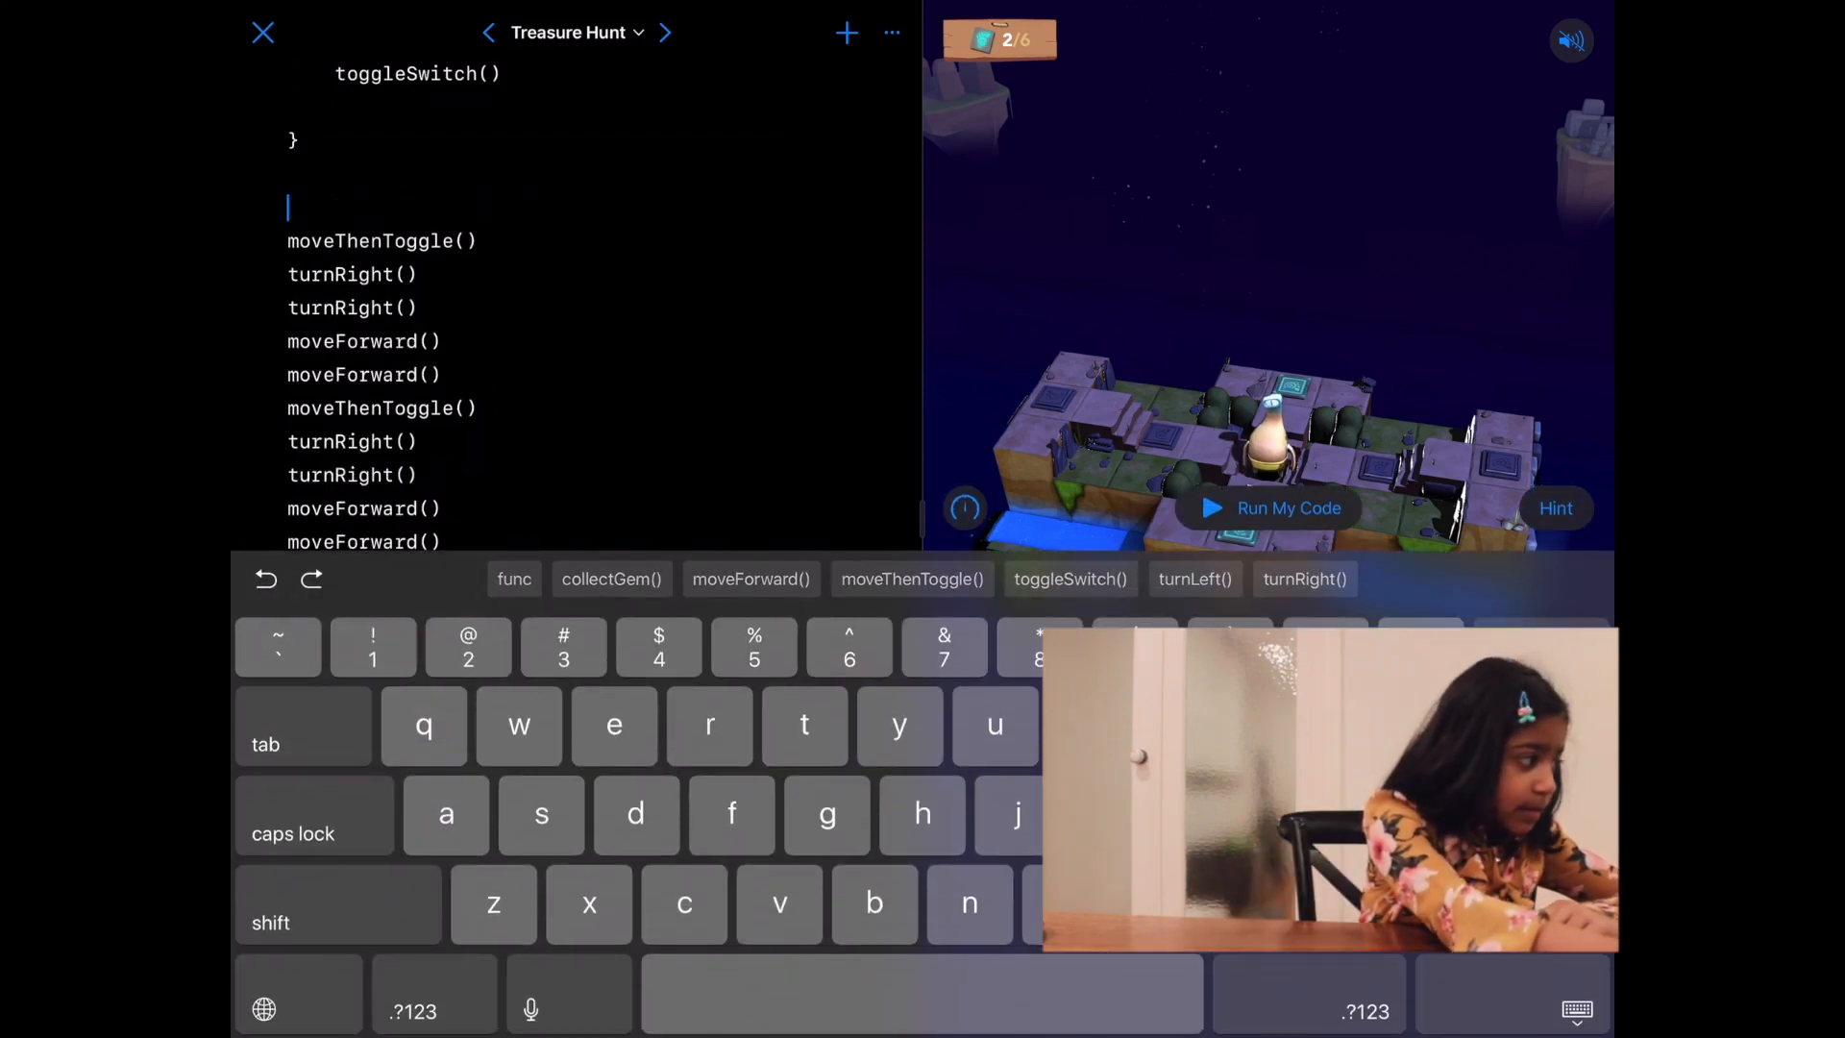
pyautogui.click(1576, 1009)
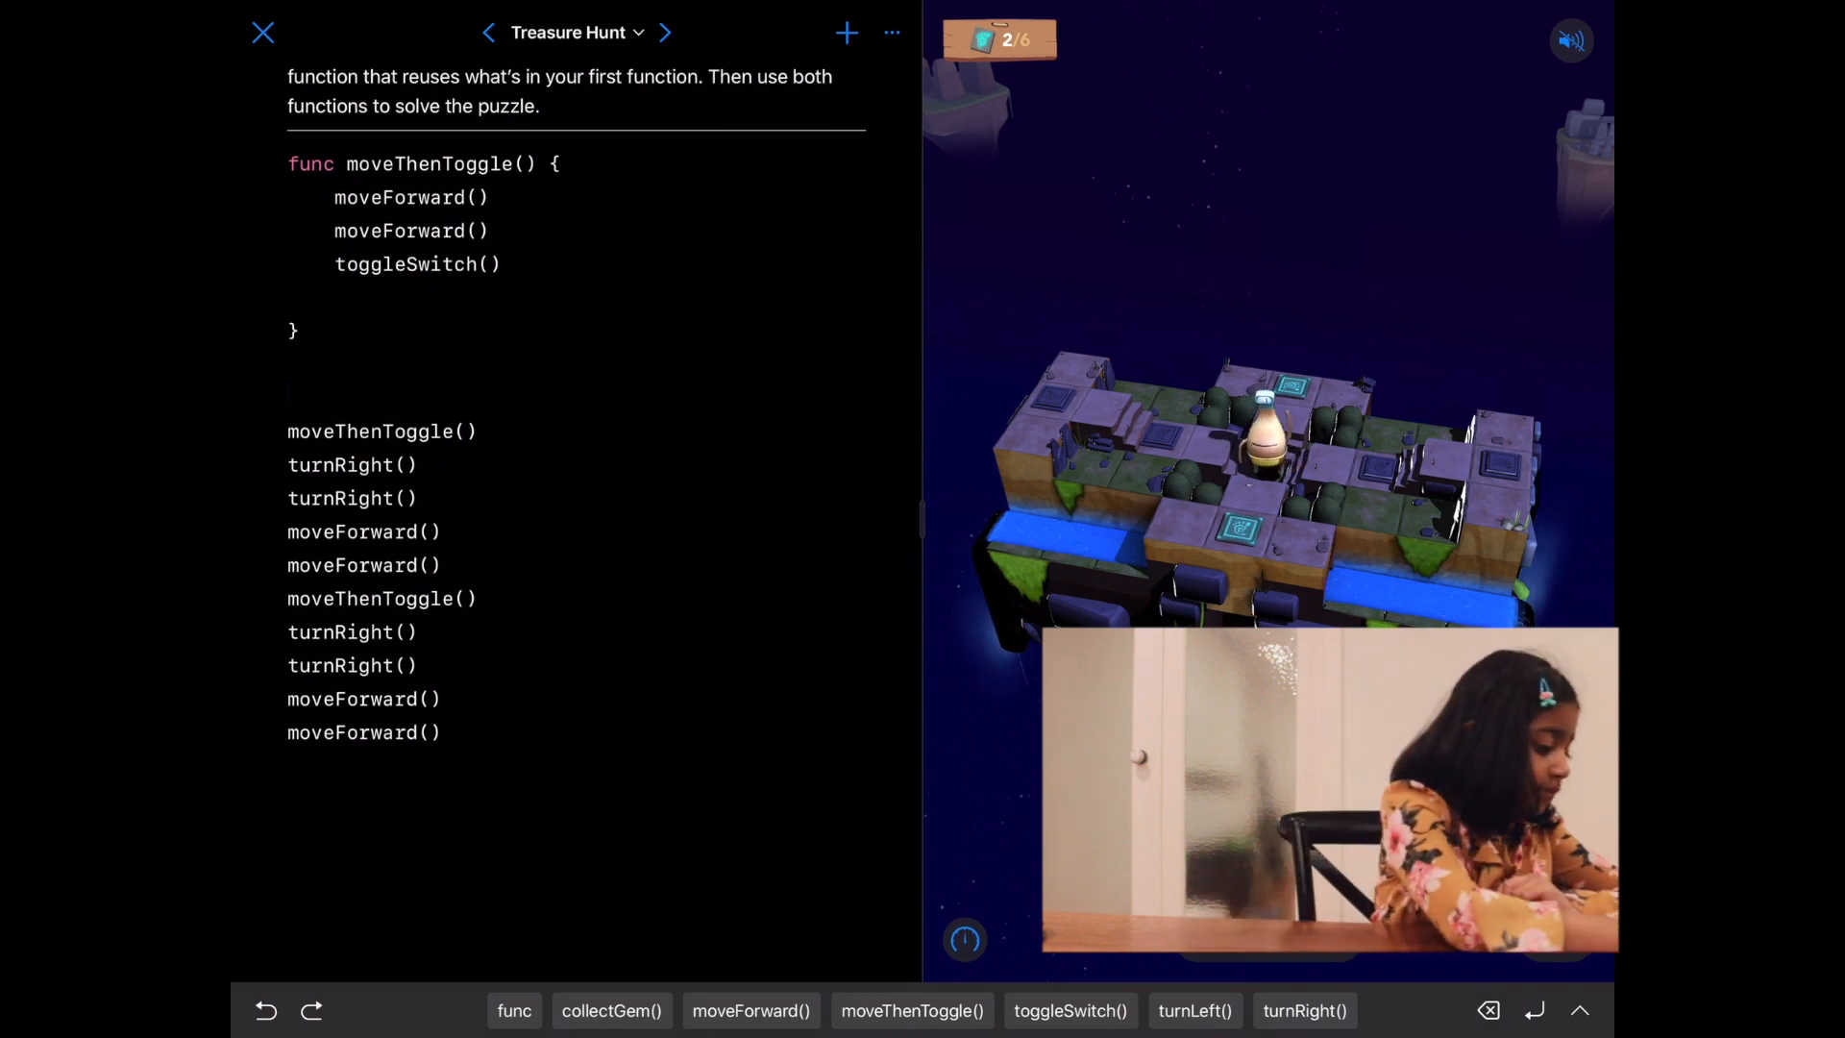
pyautogui.click(515, 1009)
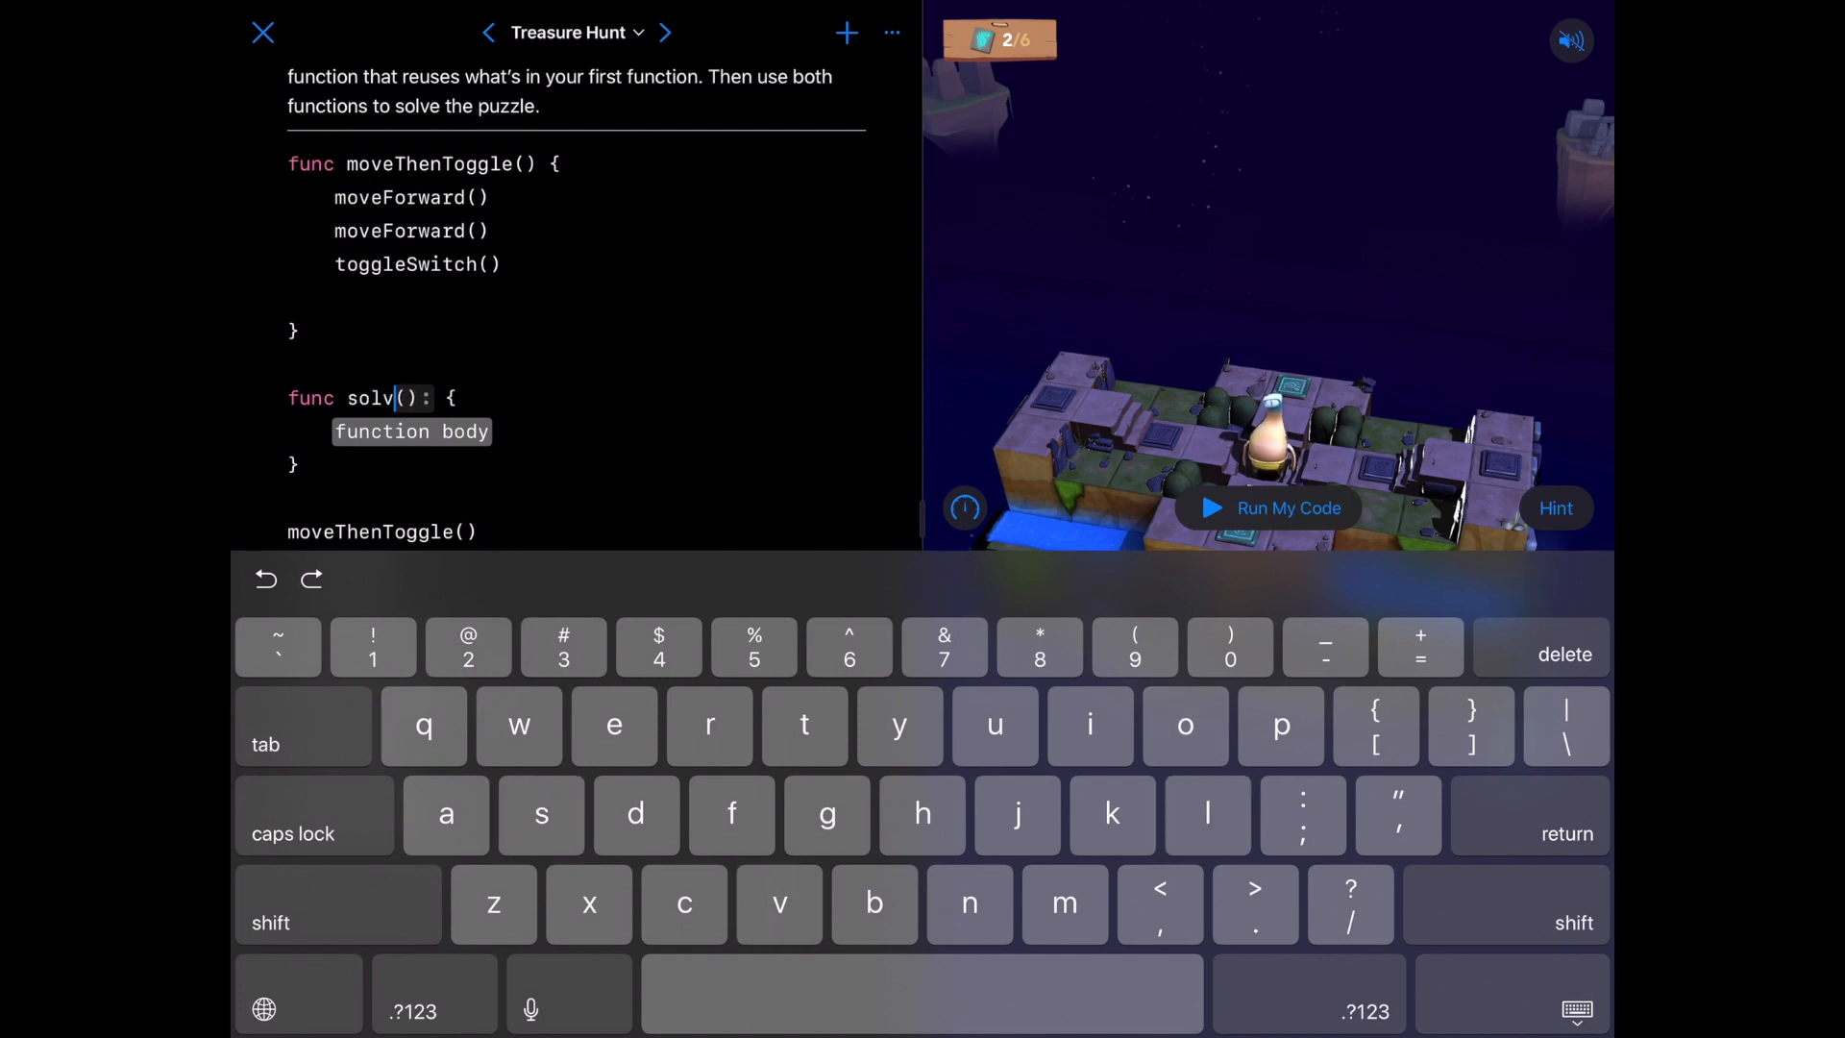
pyautogui.write('e')
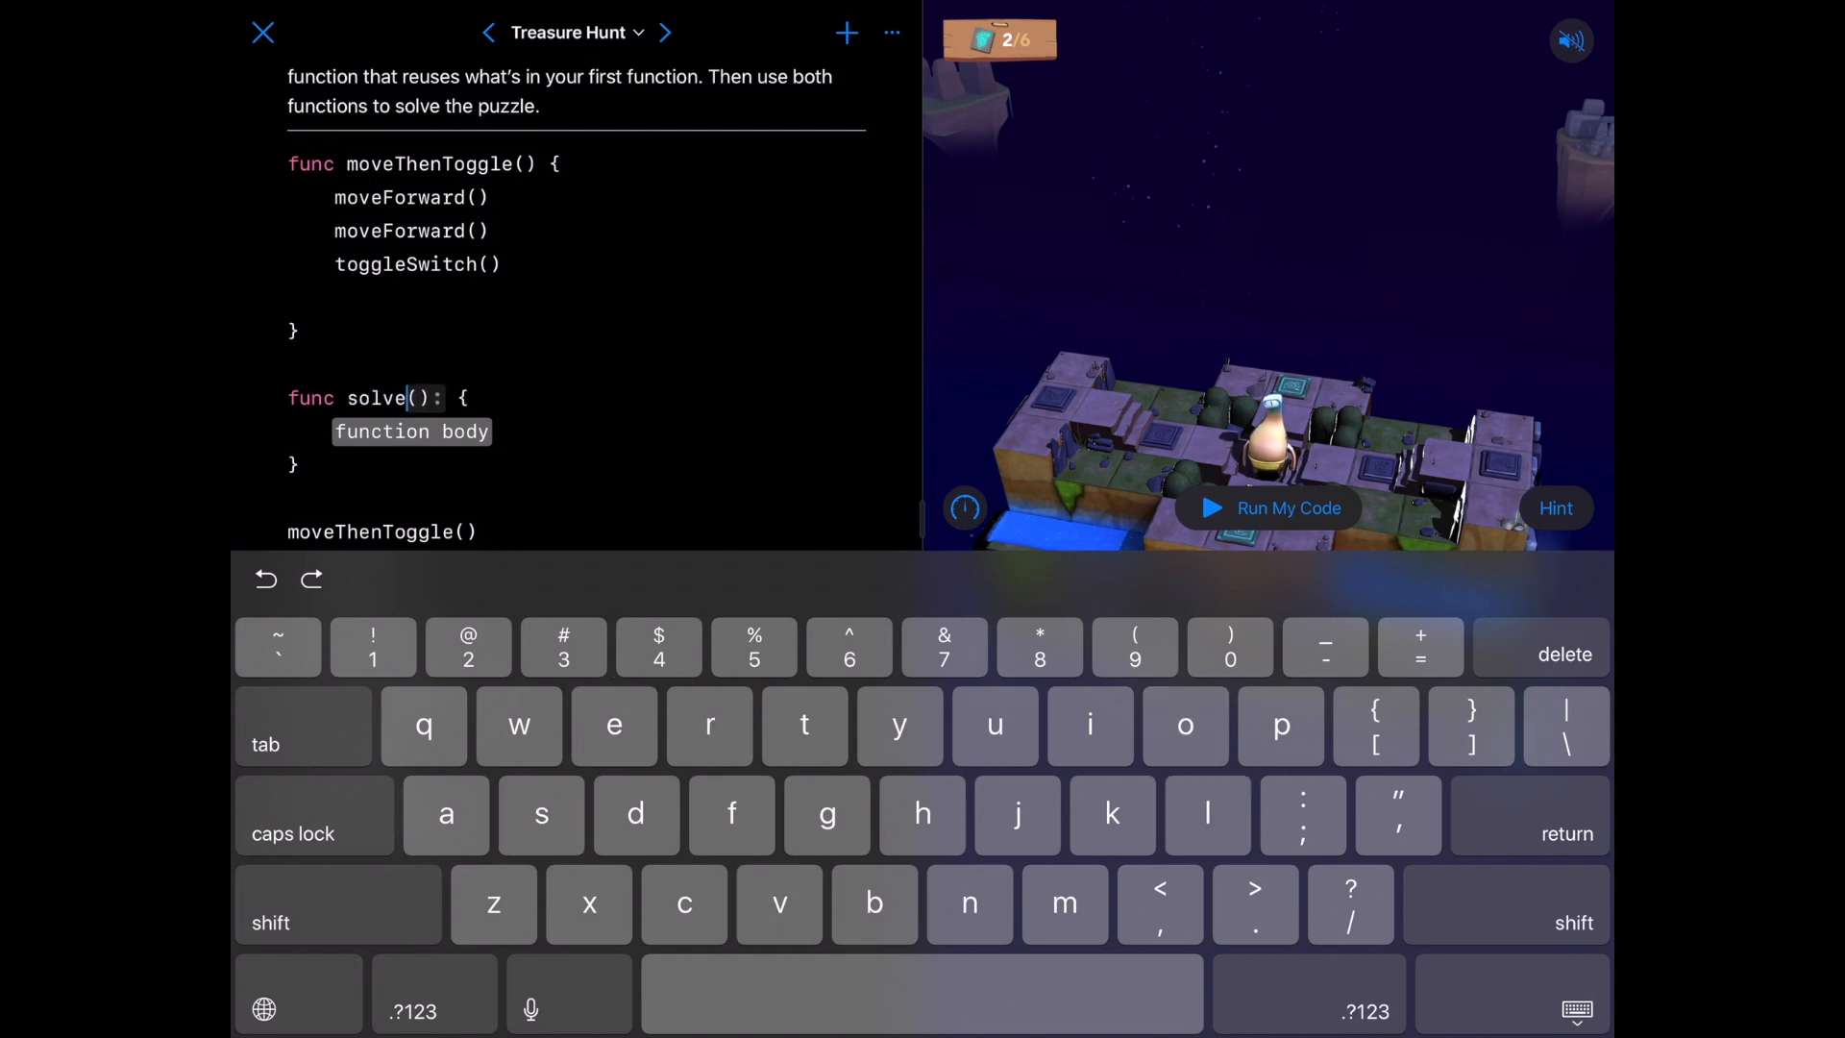
pyautogui.write('Sid')
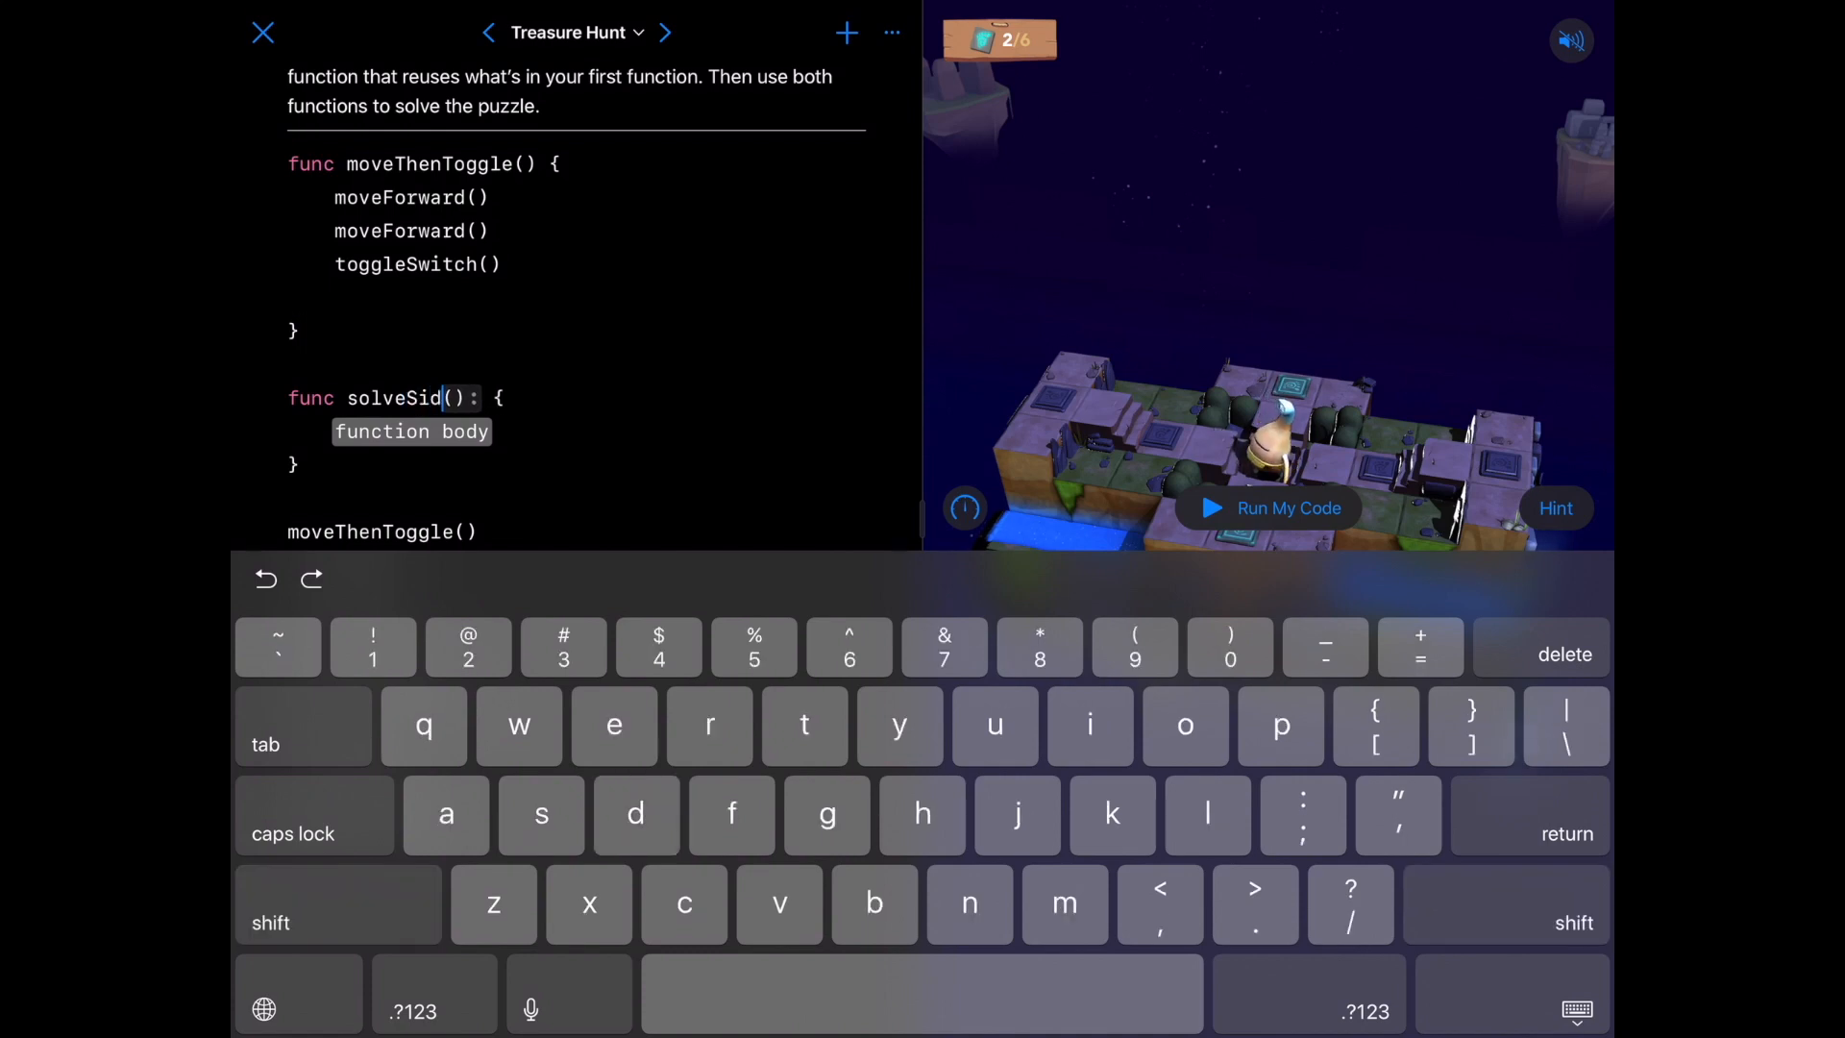
pyautogui.write('3')
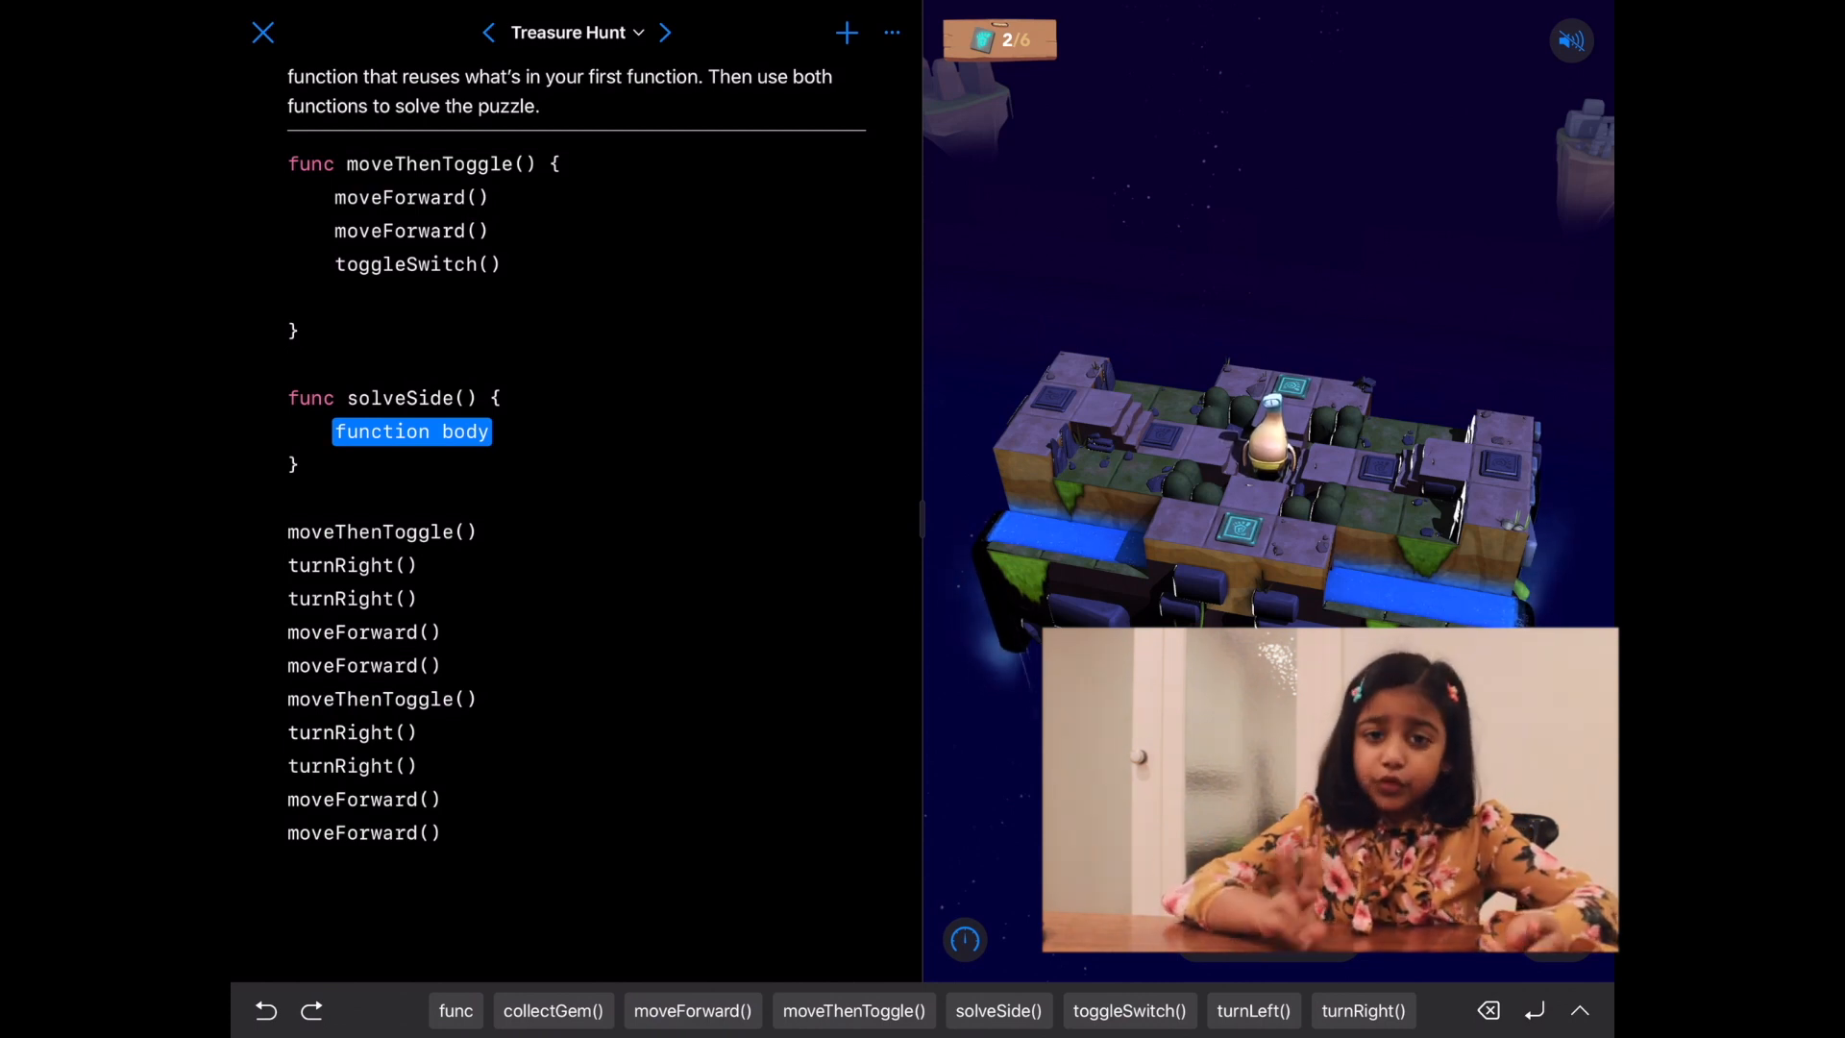
# Step: Fill solveSide with two moveThenToggle calls, a right turn and forward moves
pyautogui.click(853, 1009)
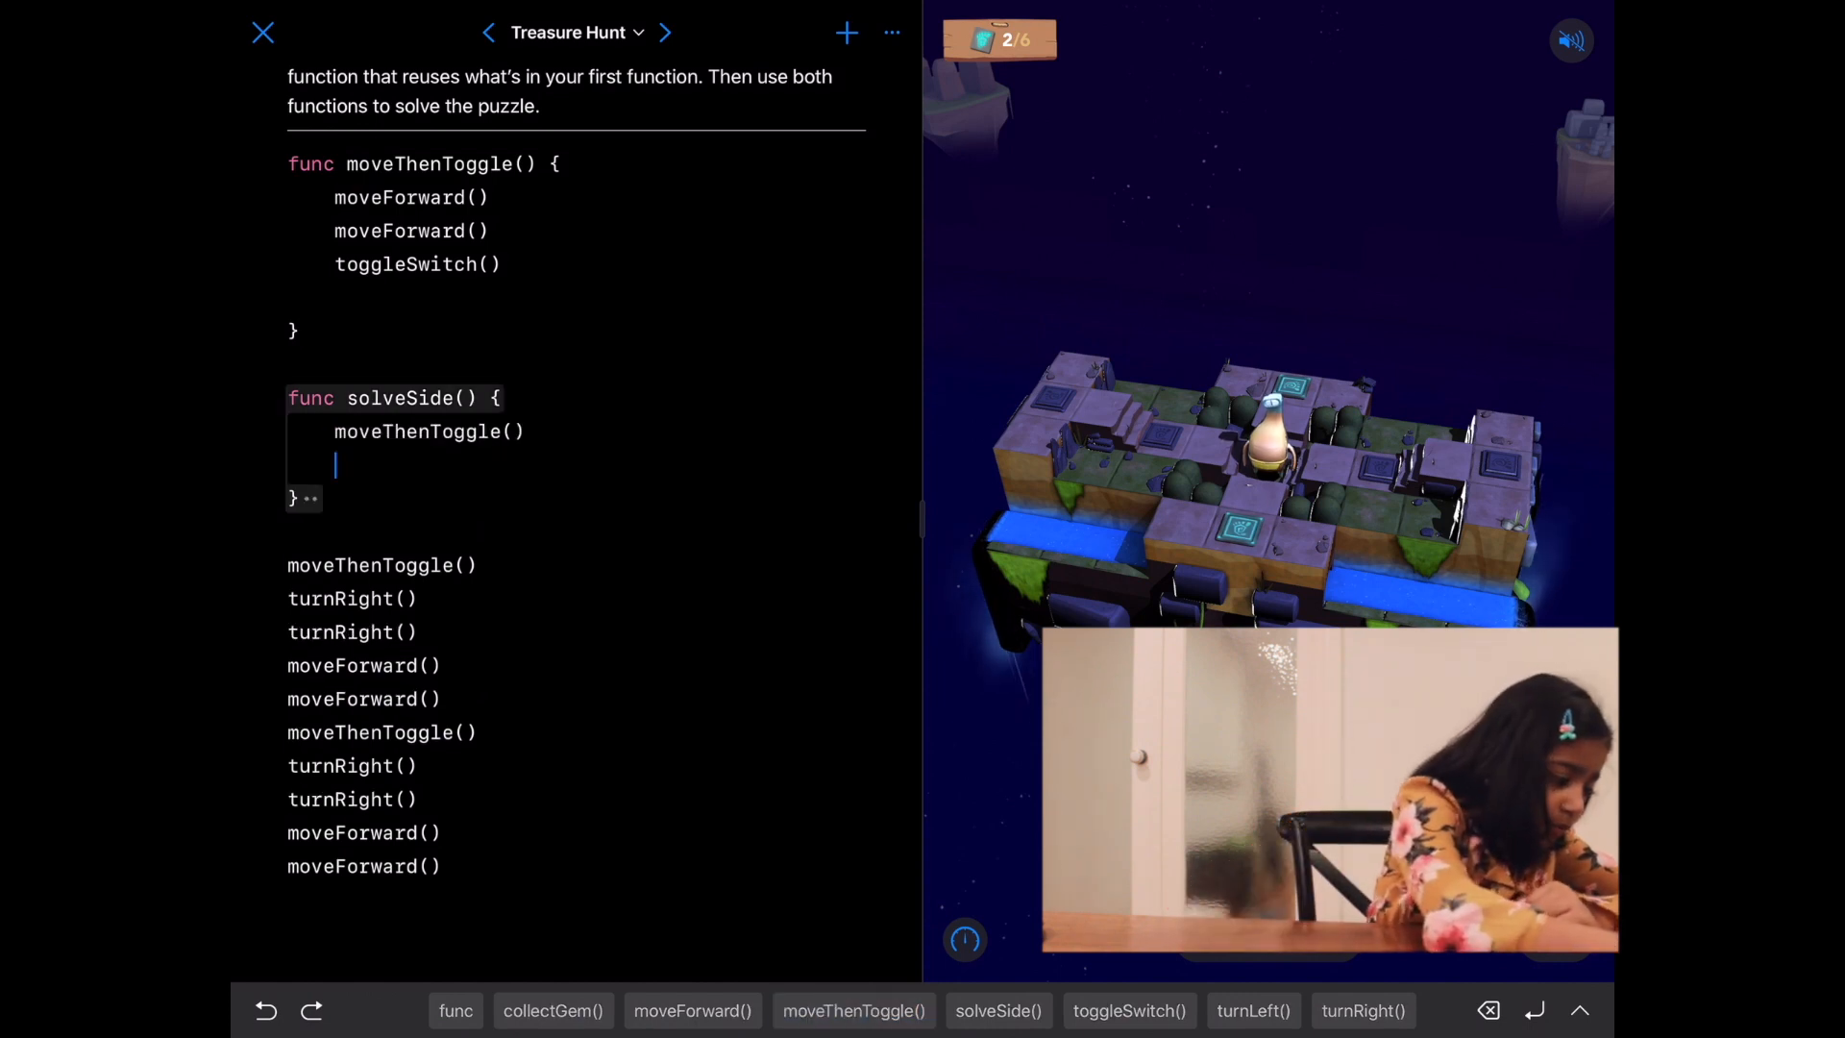
pyautogui.click(854, 1009)
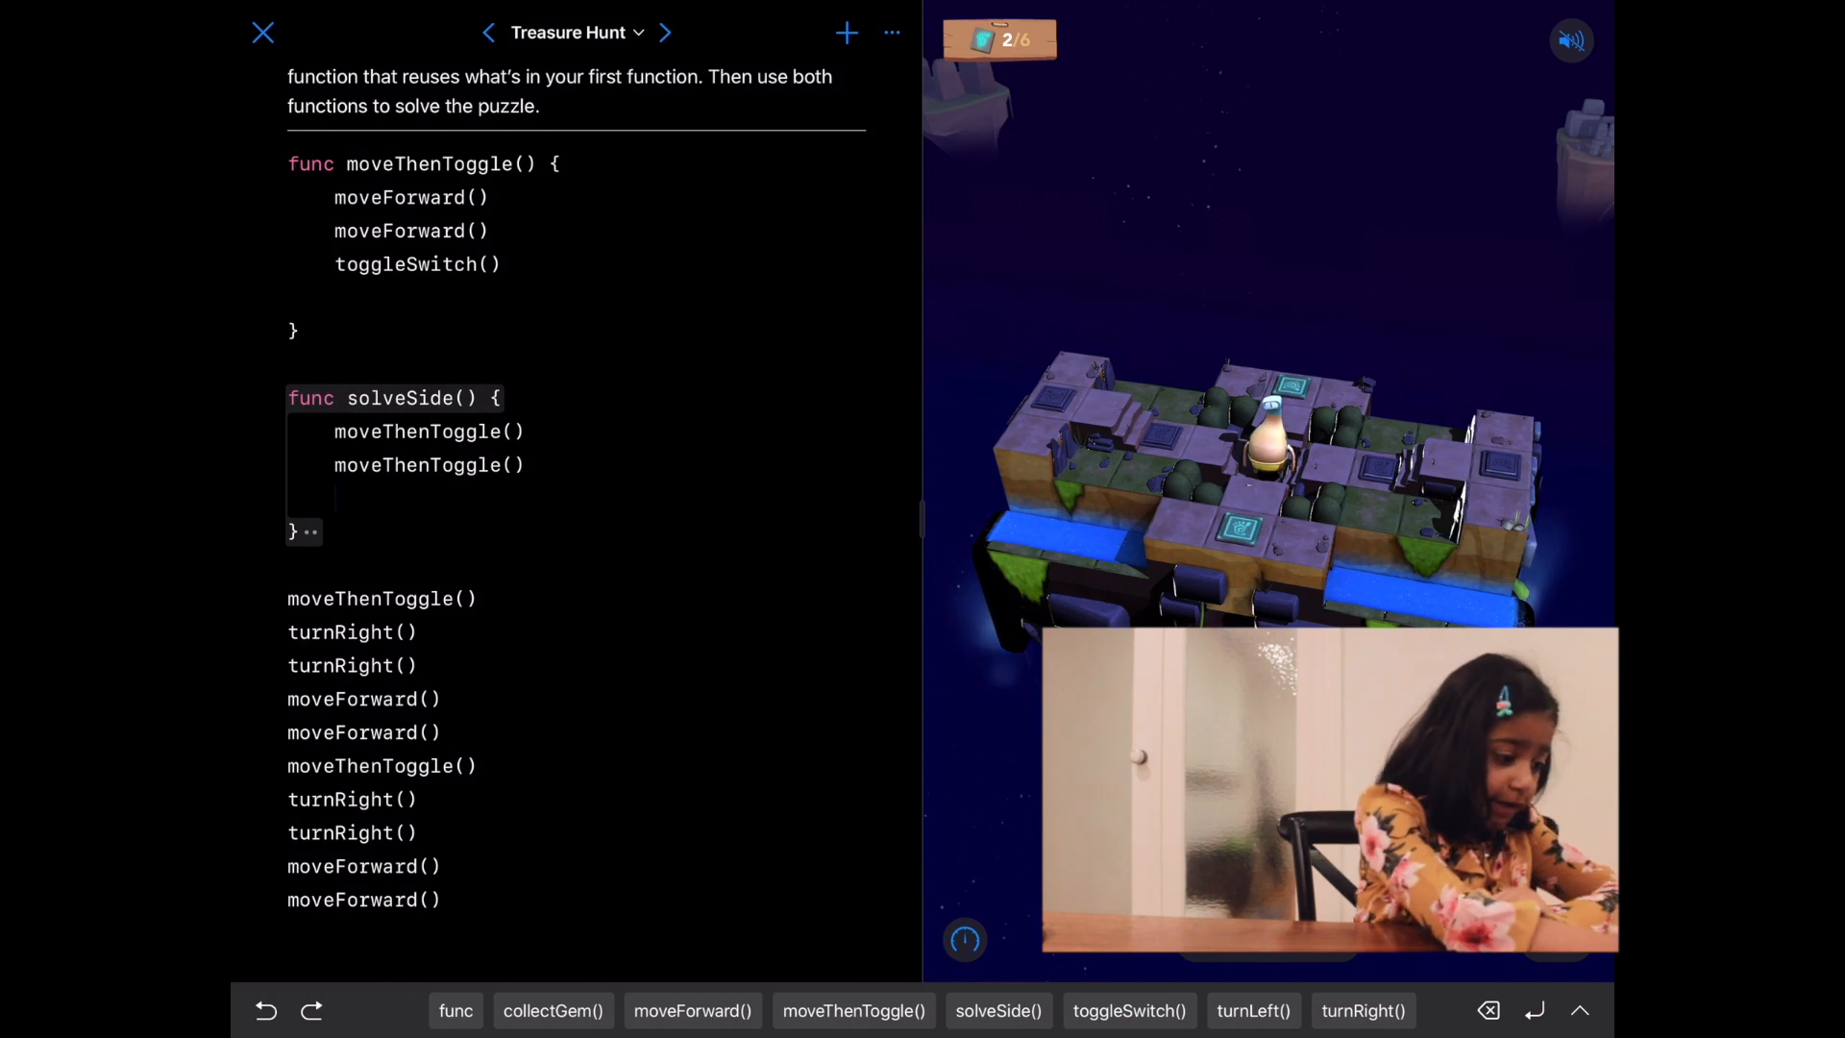
pyautogui.click(1361, 1009)
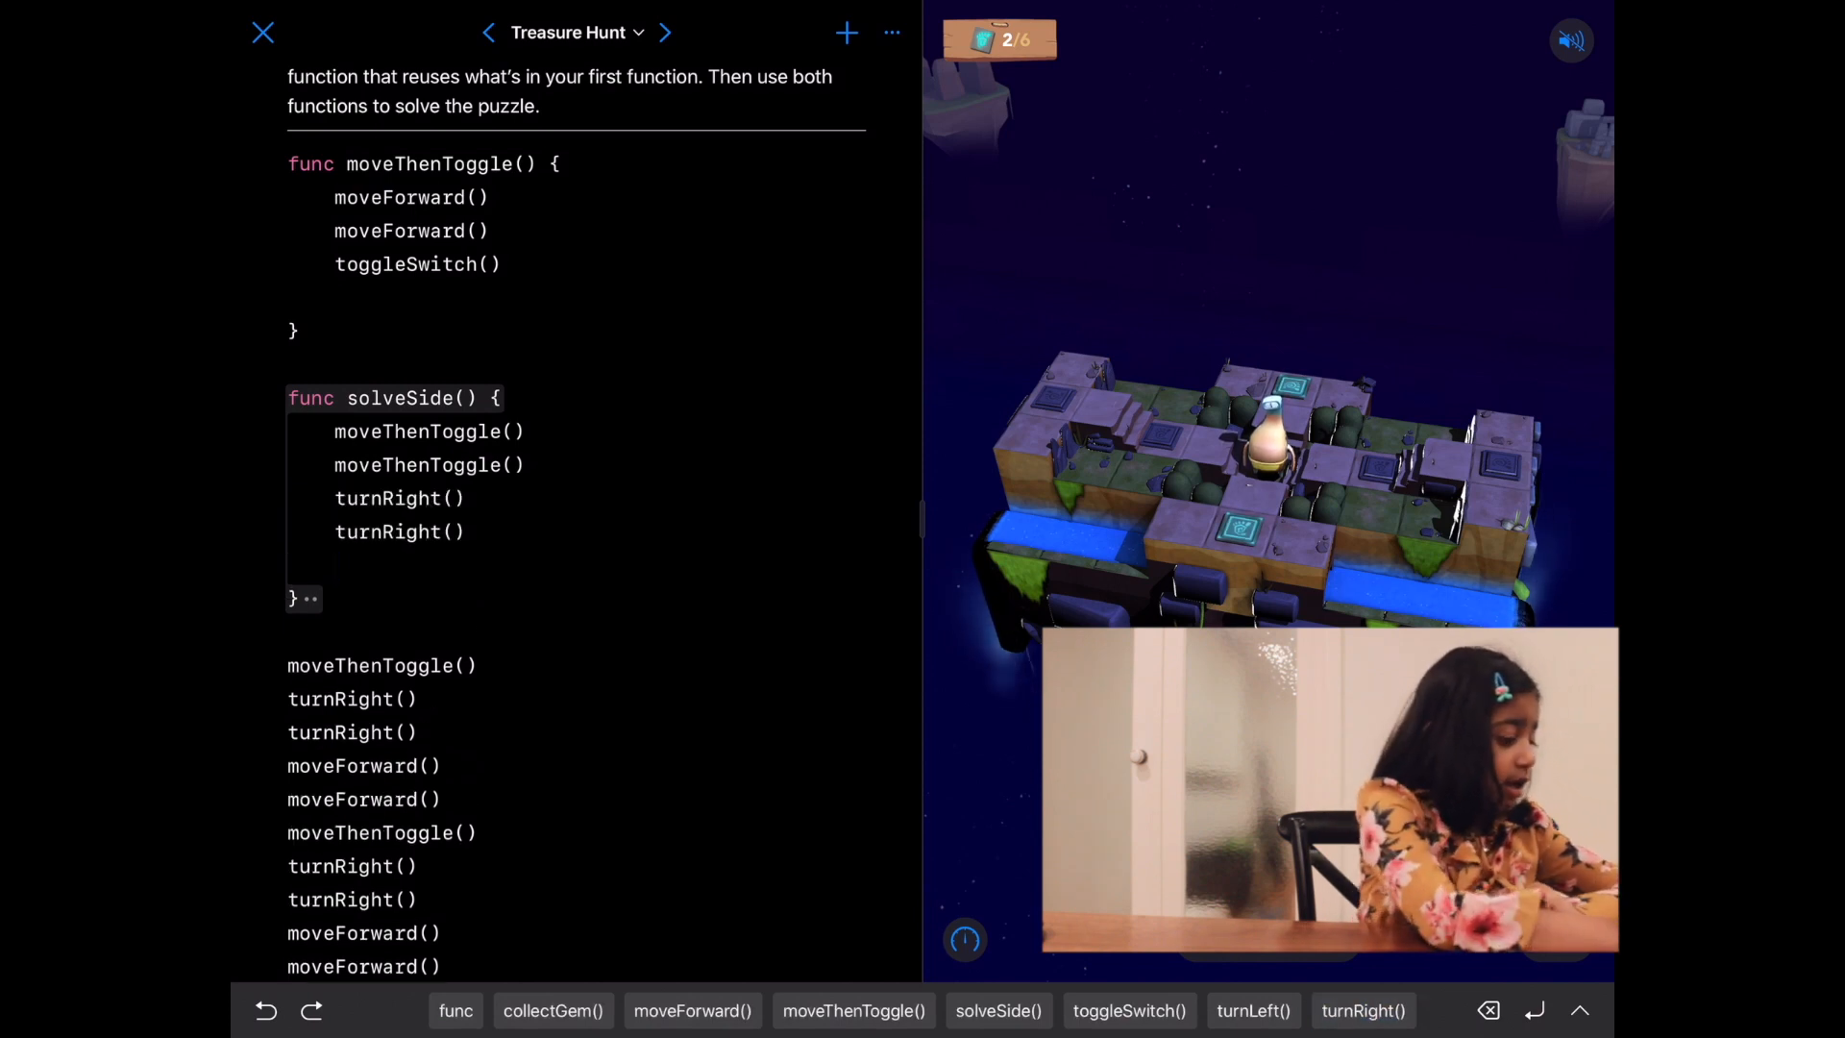
pyautogui.click(692, 1009)
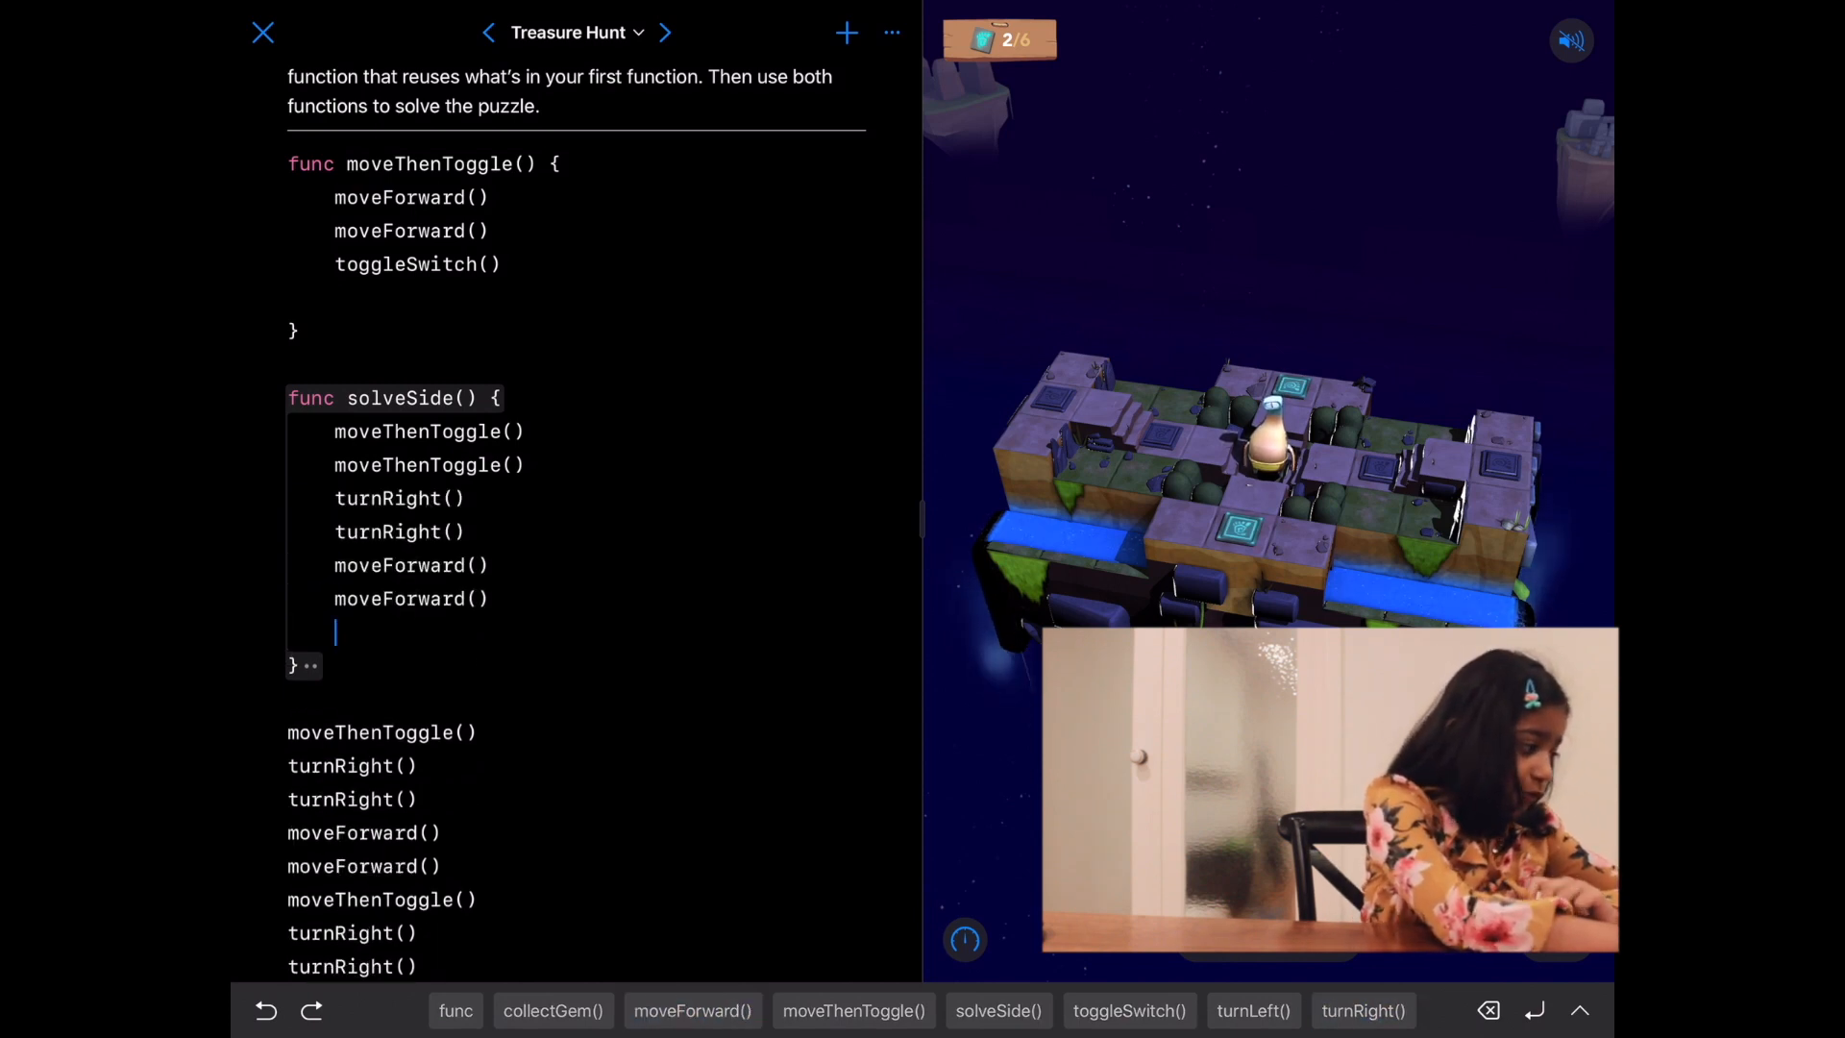
pyautogui.click(692, 1009)
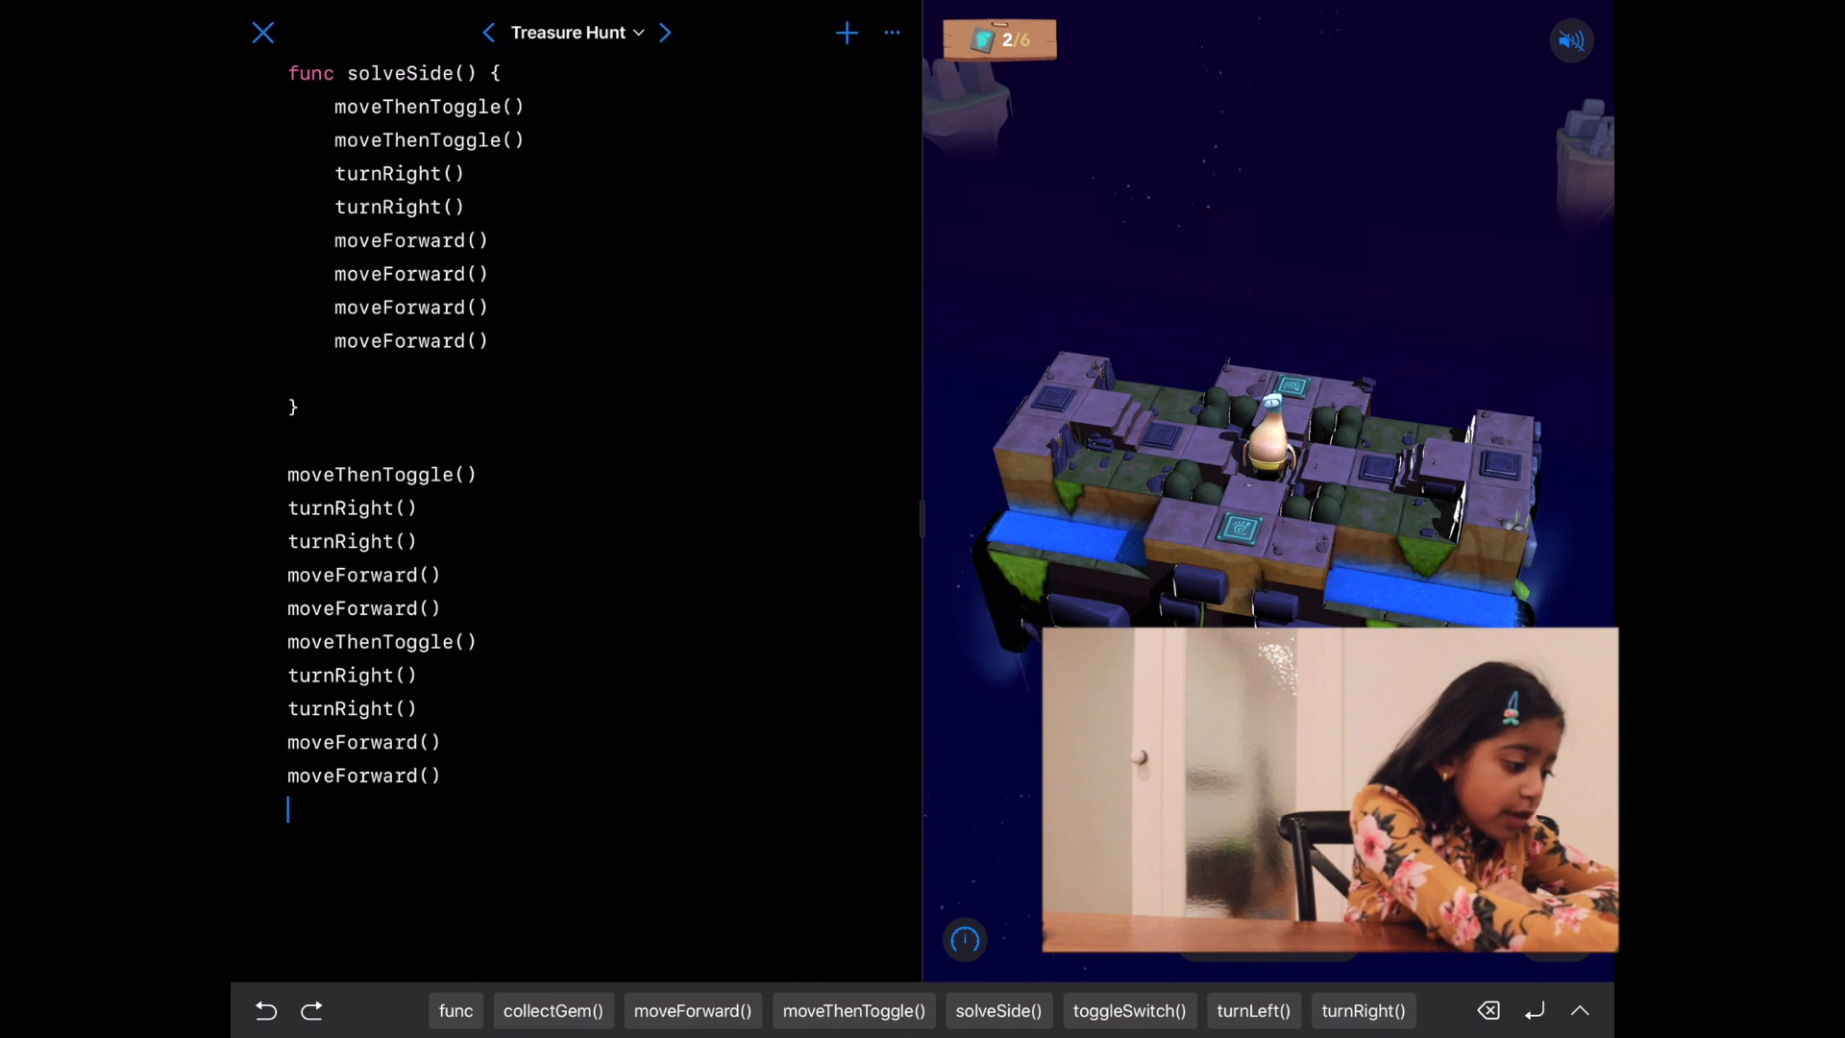
# Step: End the commands with turnLeft and two solveSide calls, running the code between them
pyautogui.click(1251, 1009)
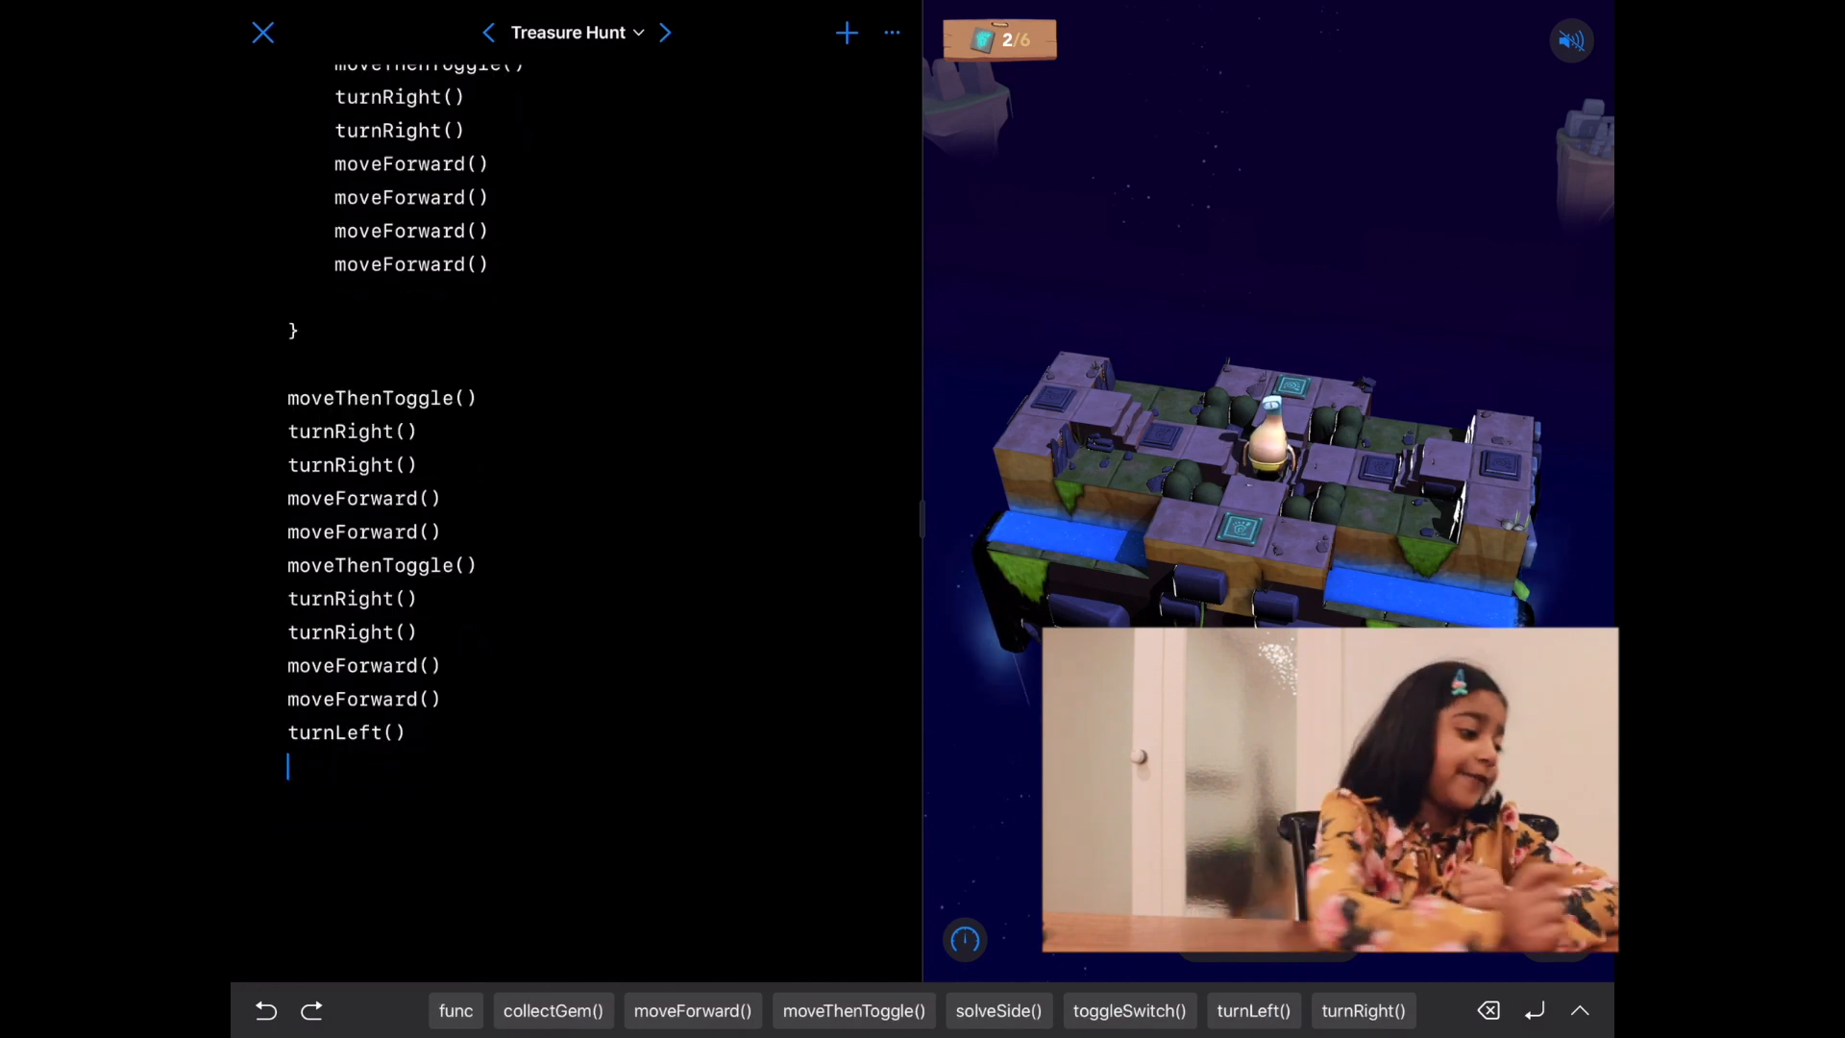
pyautogui.click(998, 1009)
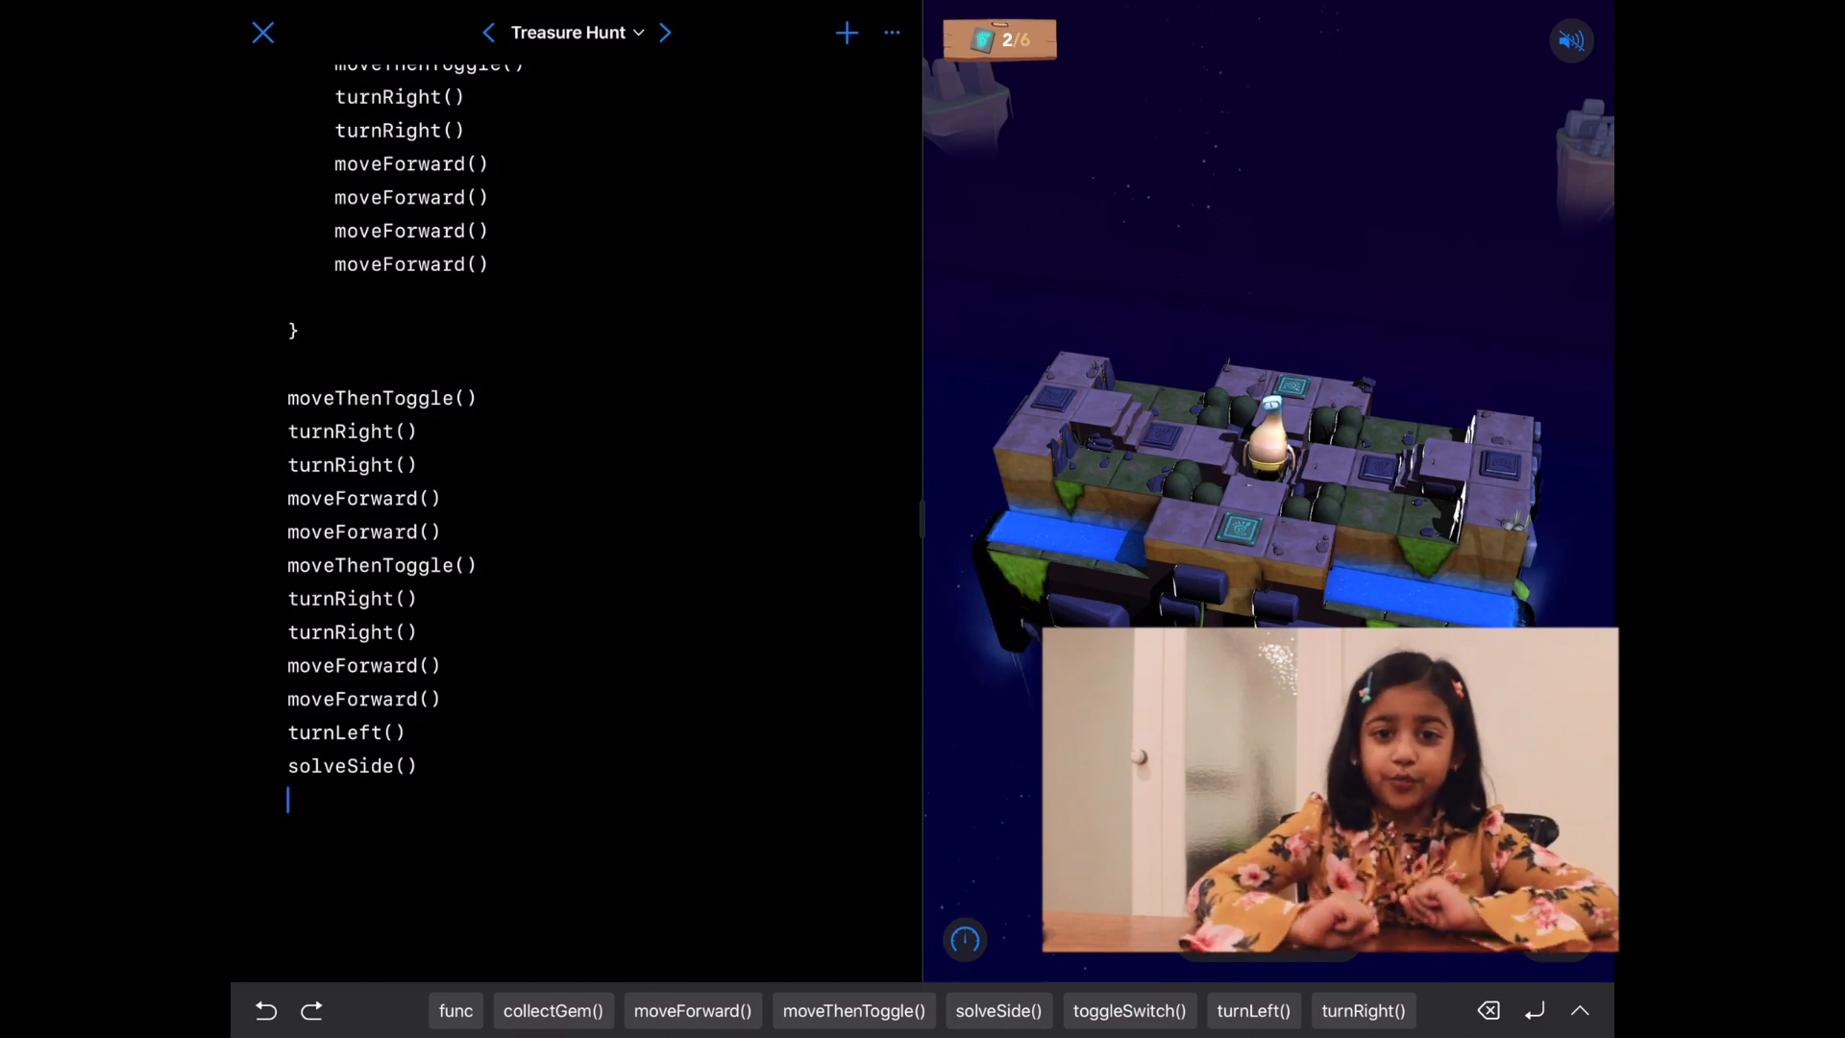
pyautogui.click(963, 940)
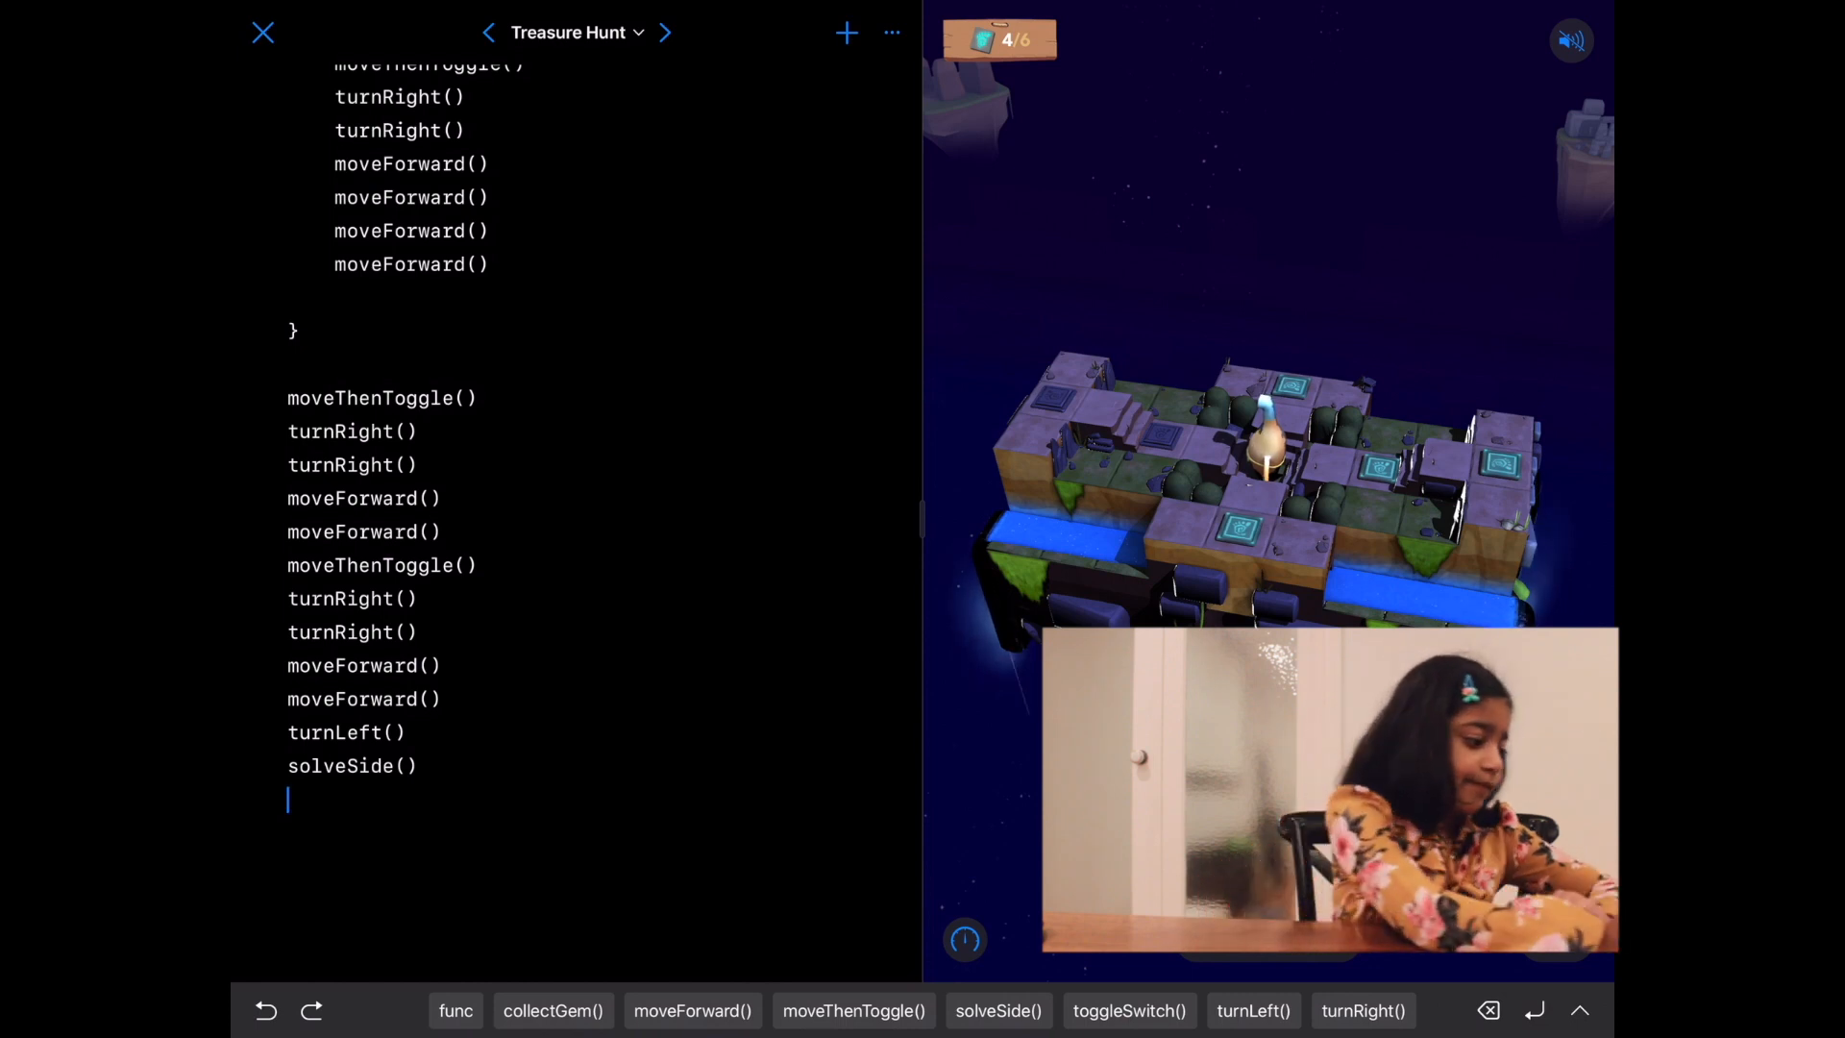
pyautogui.click(997, 1011)
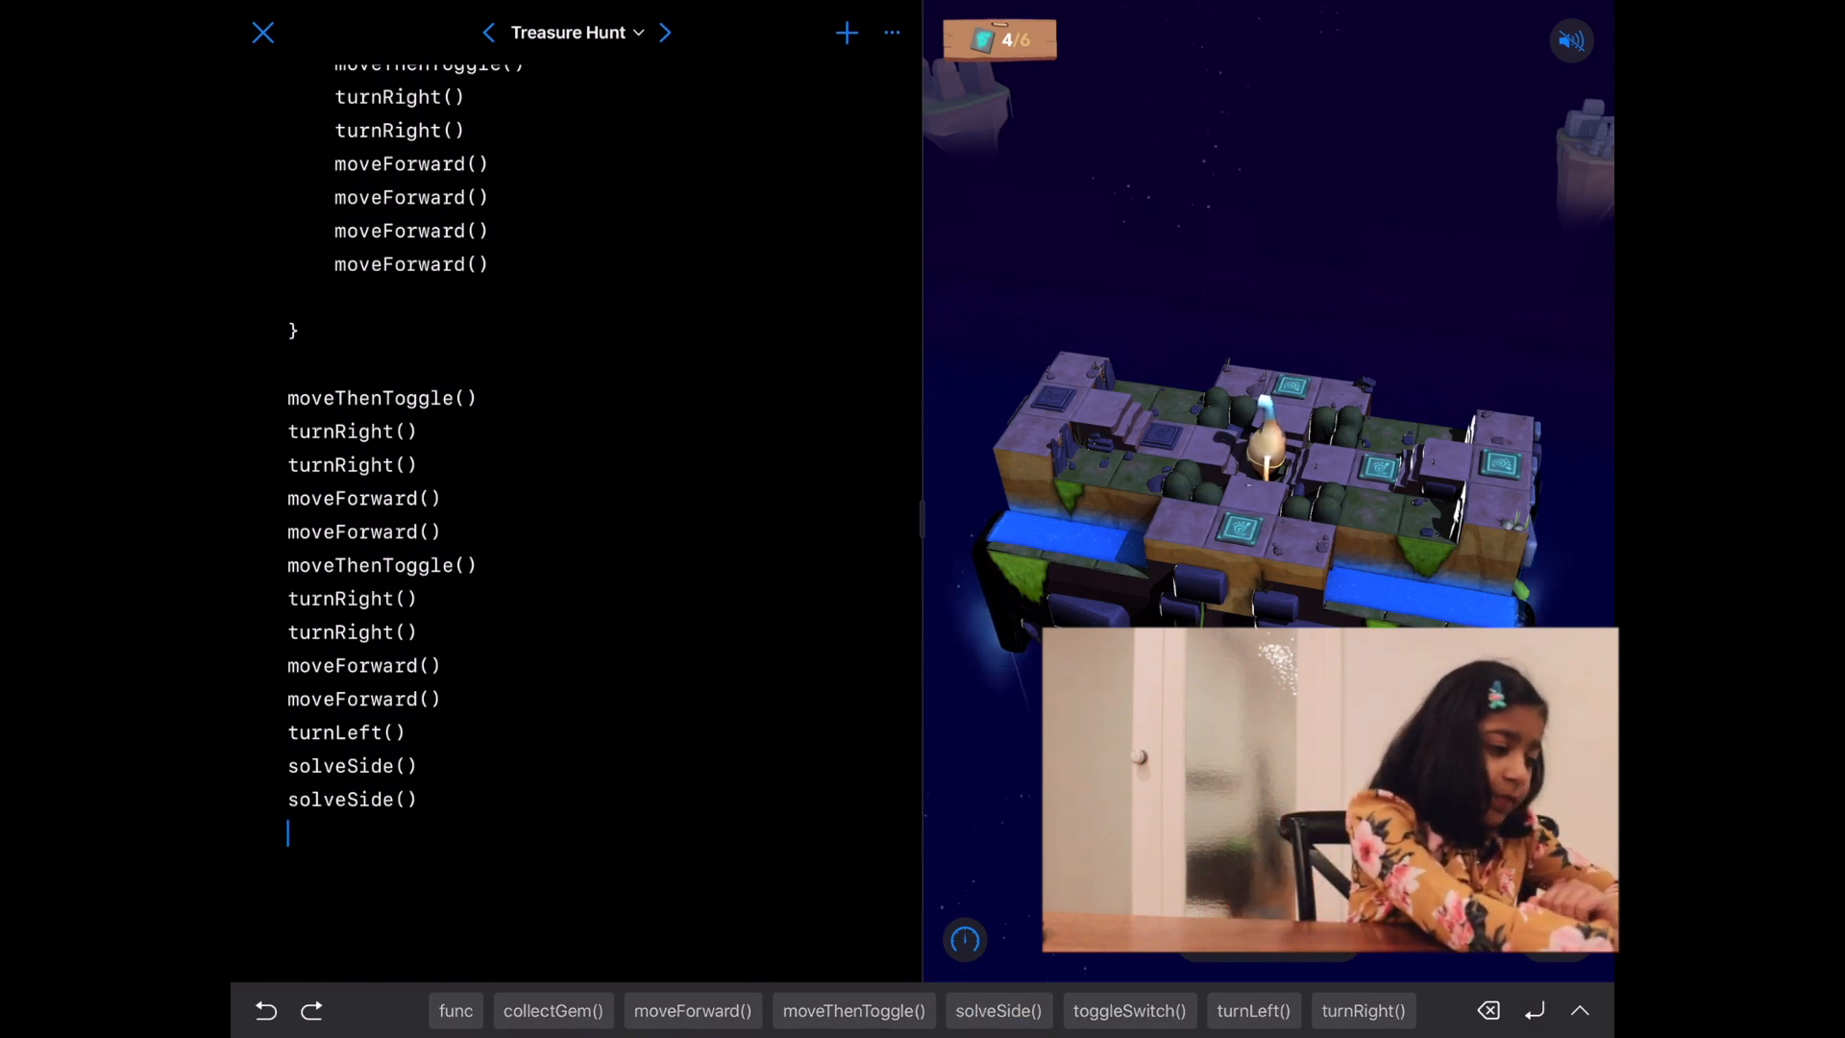